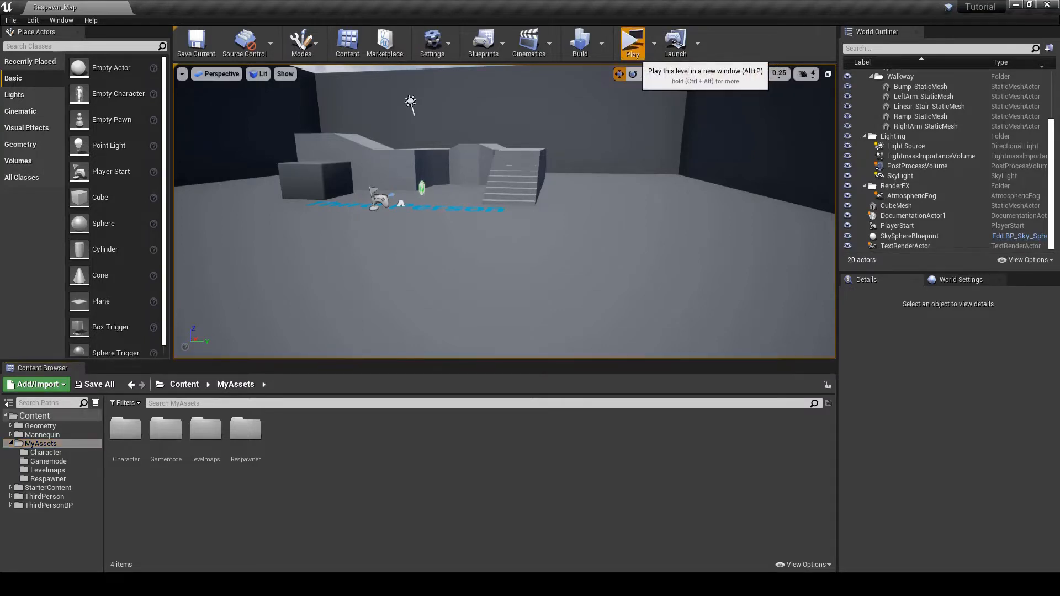
Step: Test-play the level, then create a Respawn_Checkpoint Blueprint class in the Respawner folder
click(631, 42)
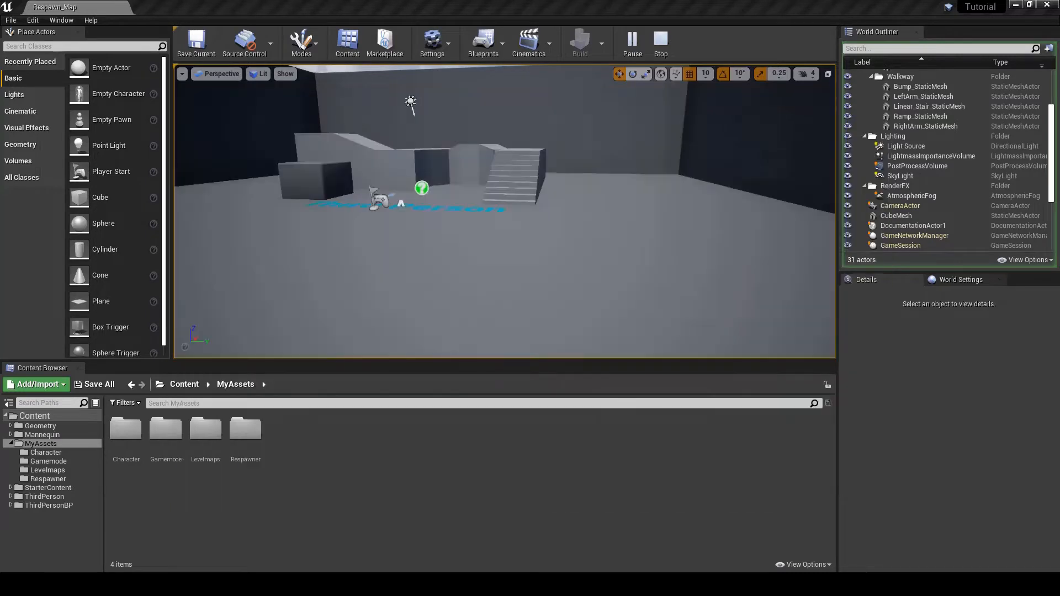
click(244, 428)
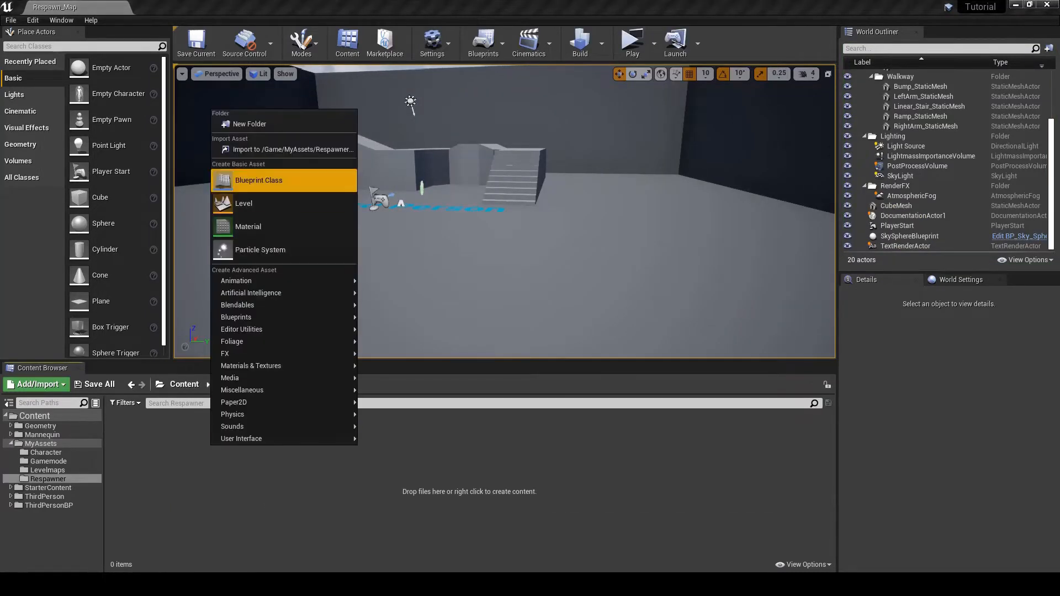
click(258, 180)
text(Respawn_Checkpoint)
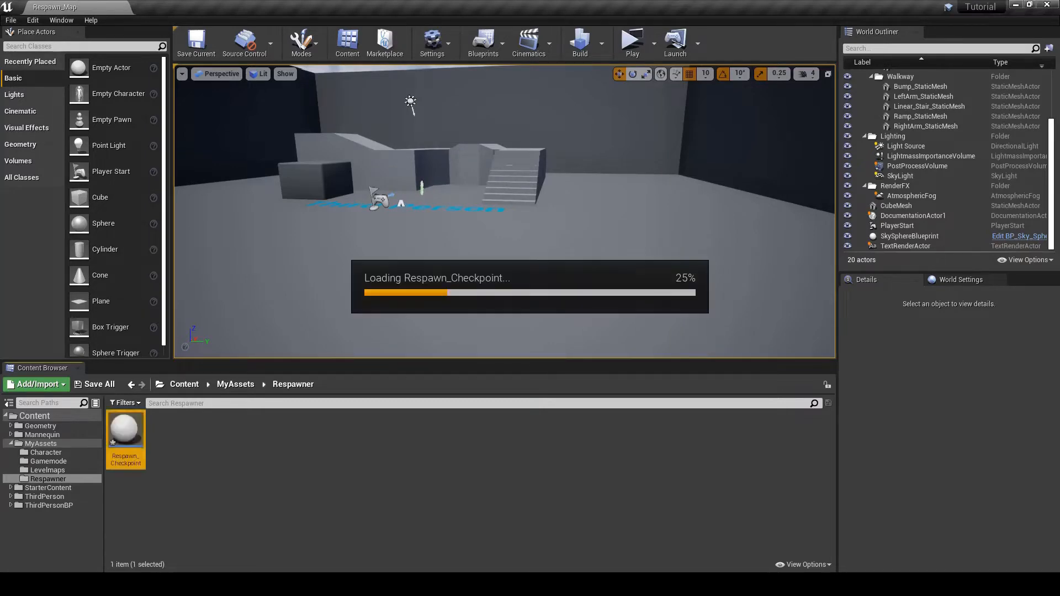
Step: Give Respawn_Checkpoint a game-visible Box Collision and an Arrow component named spawn_location
double_click(125, 425)
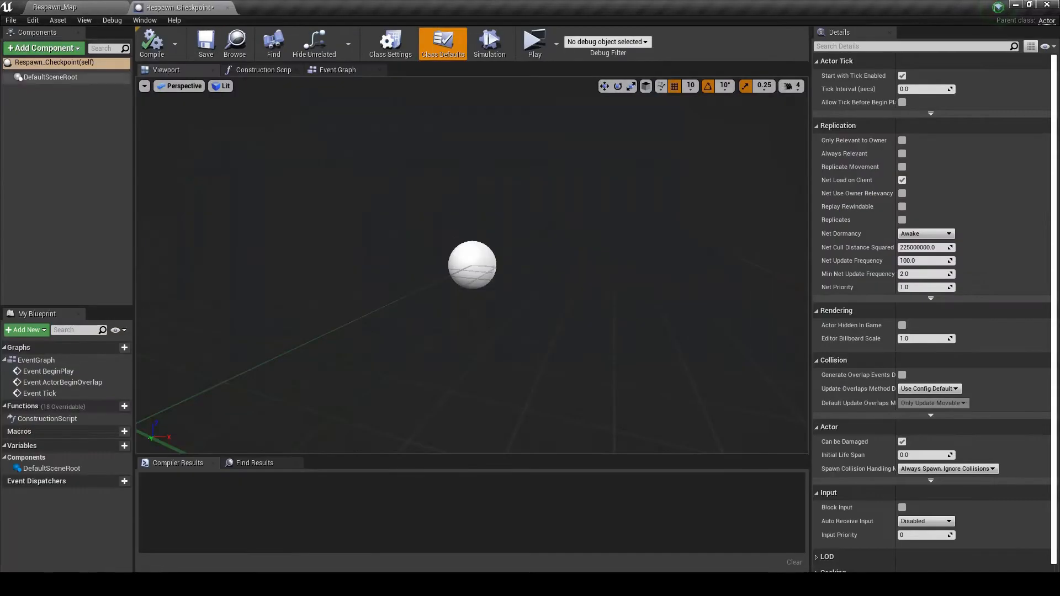
text(box)
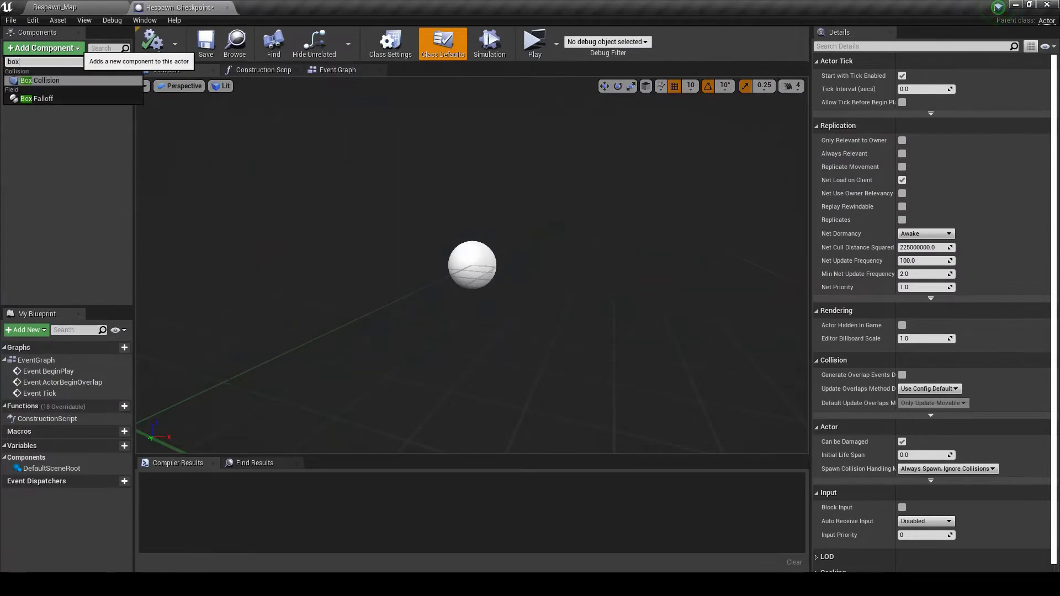
click(42, 81)
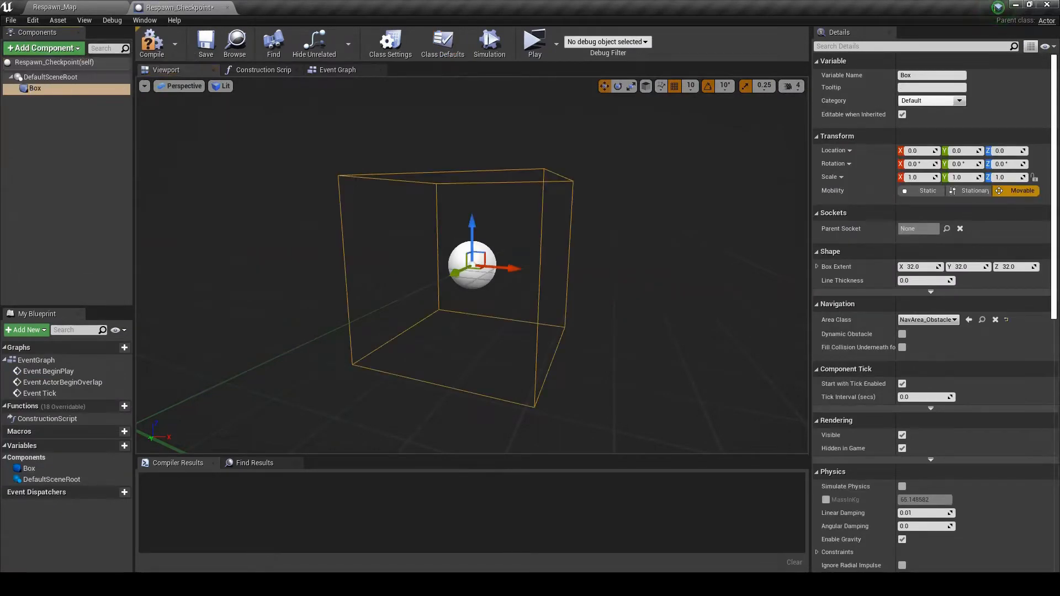
scroll(down, 3)
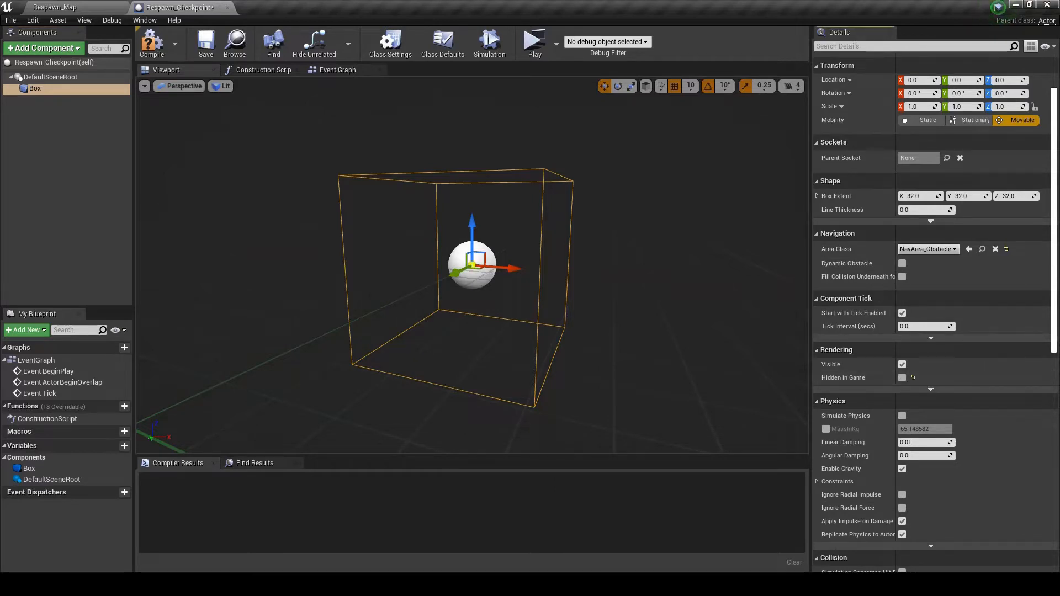
click(151, 43)
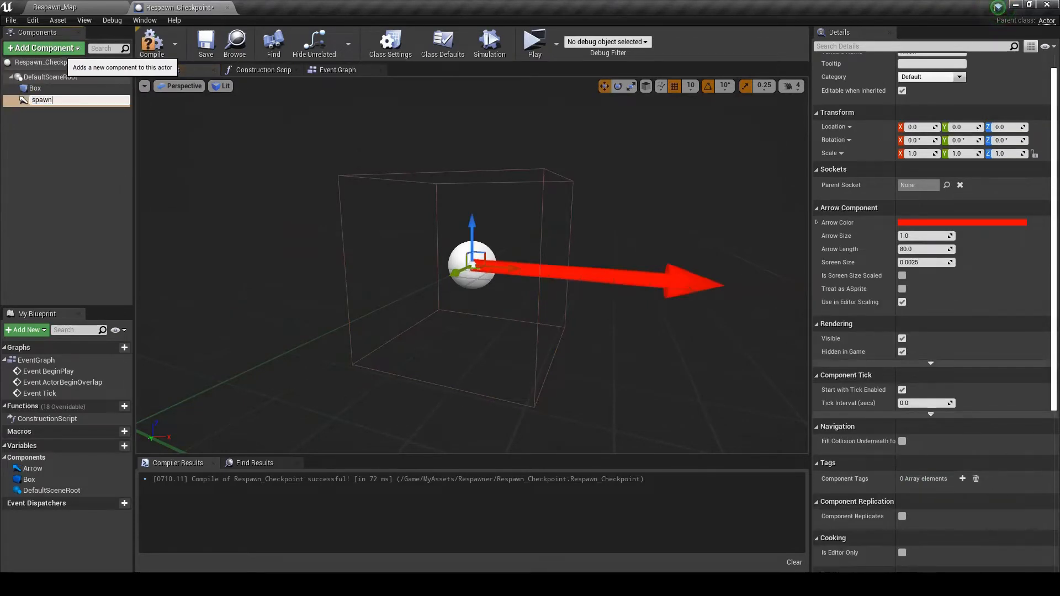
text(spawn_location)
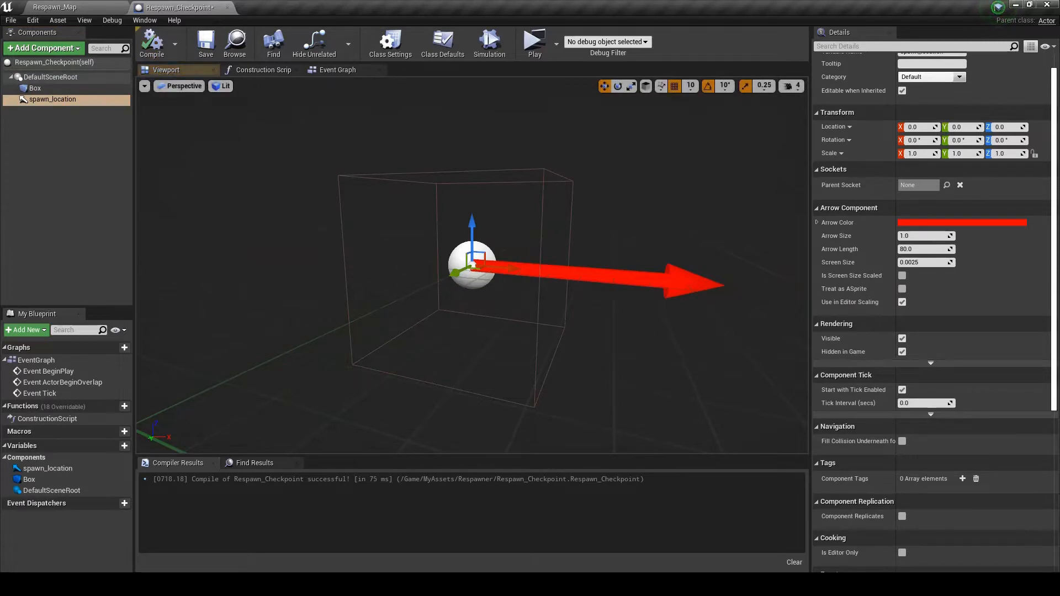
Step: Drive Set Box Extent from an instance-editable In Box Extent variable defaulting to 32
click(262, 69)
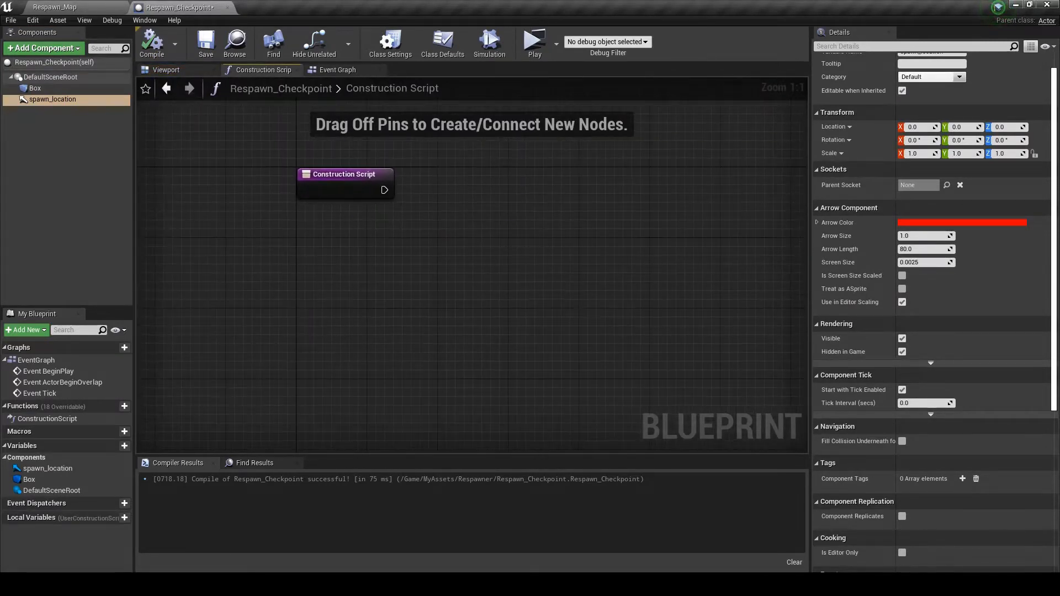
click(34, 88)
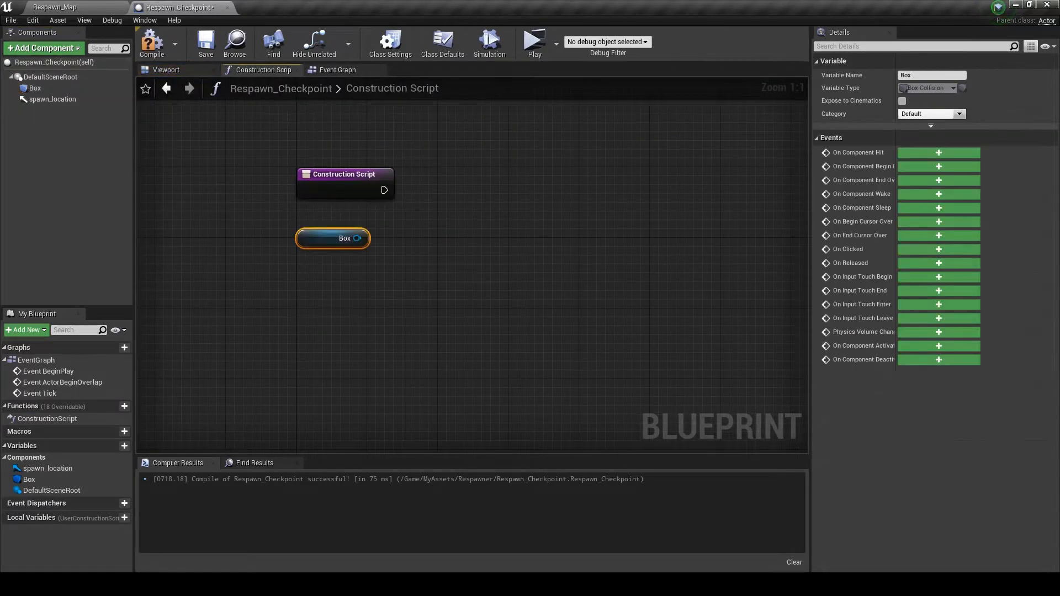
drag(357, 238, 503, 222)
text(box ex)
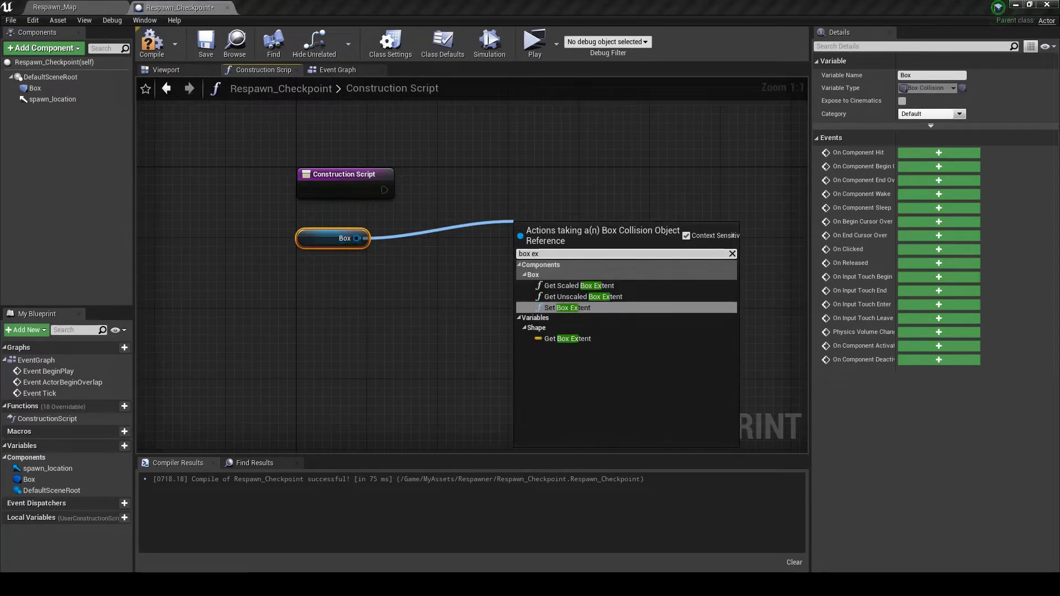
click(573, 308)
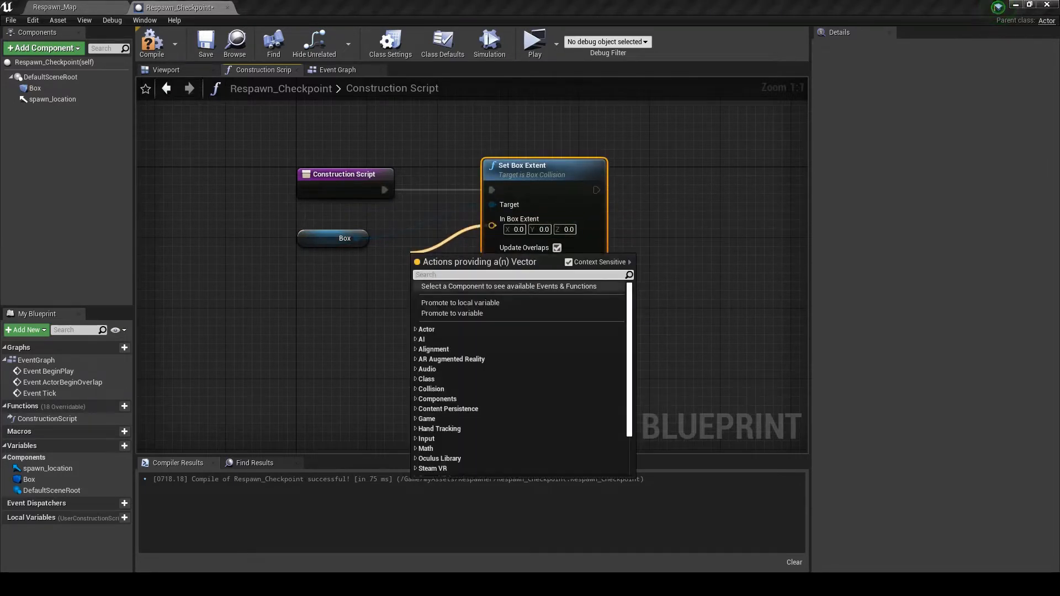
click(451, 313)
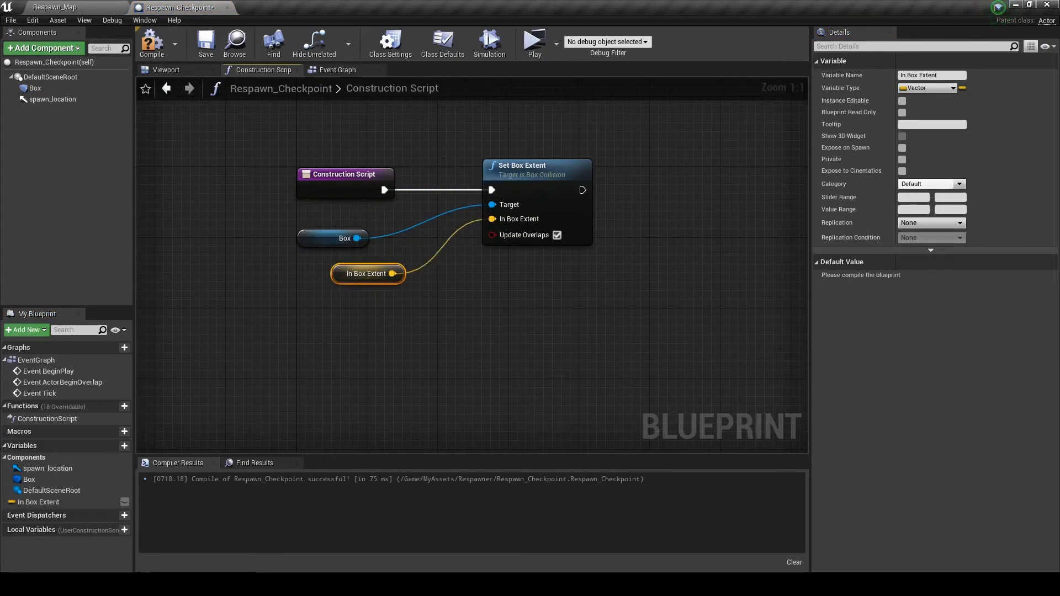
drag(367, 273, 340, 264)
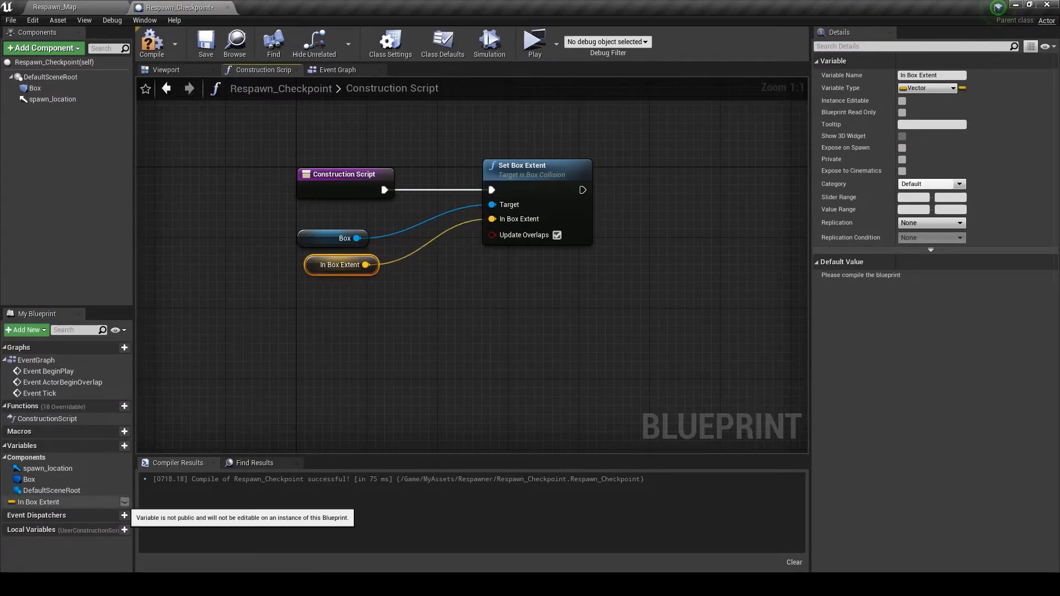
click(902, 100)
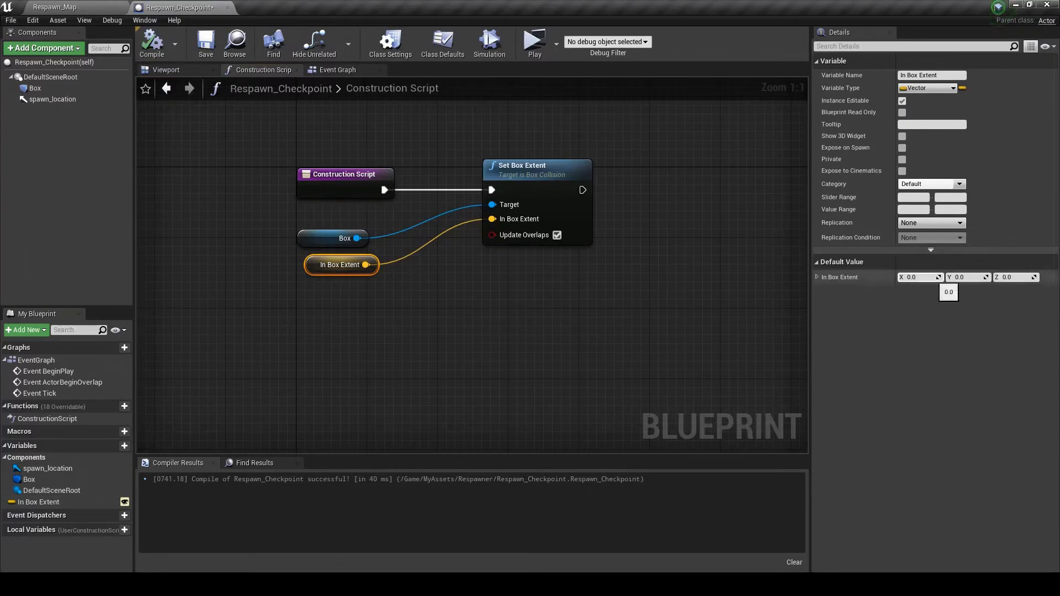
text(32.0)
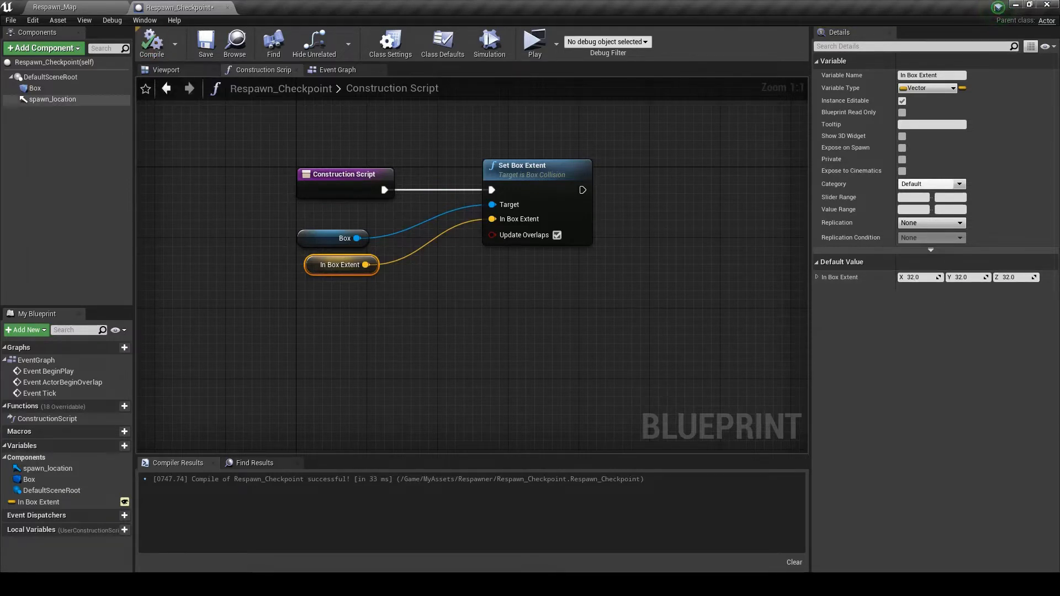
Step: Set spawn_location's relative location from an instance-editable Spawn_Point_Vector, then compile
click(51, 98)
text(set relative)
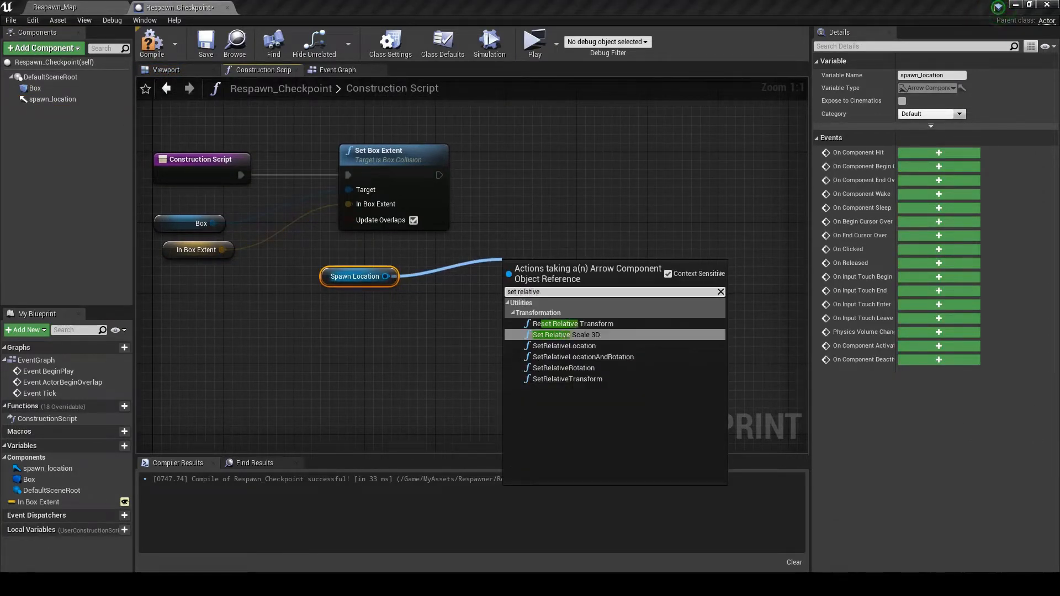
click(563, 345)
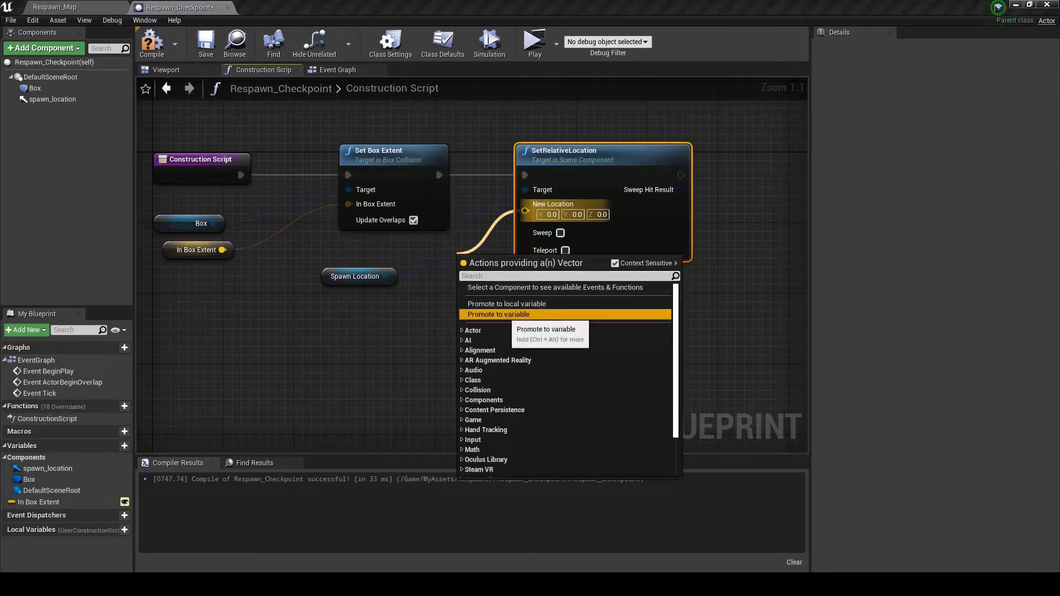
click(497, 314)
text(Spawn_Point_Vector)
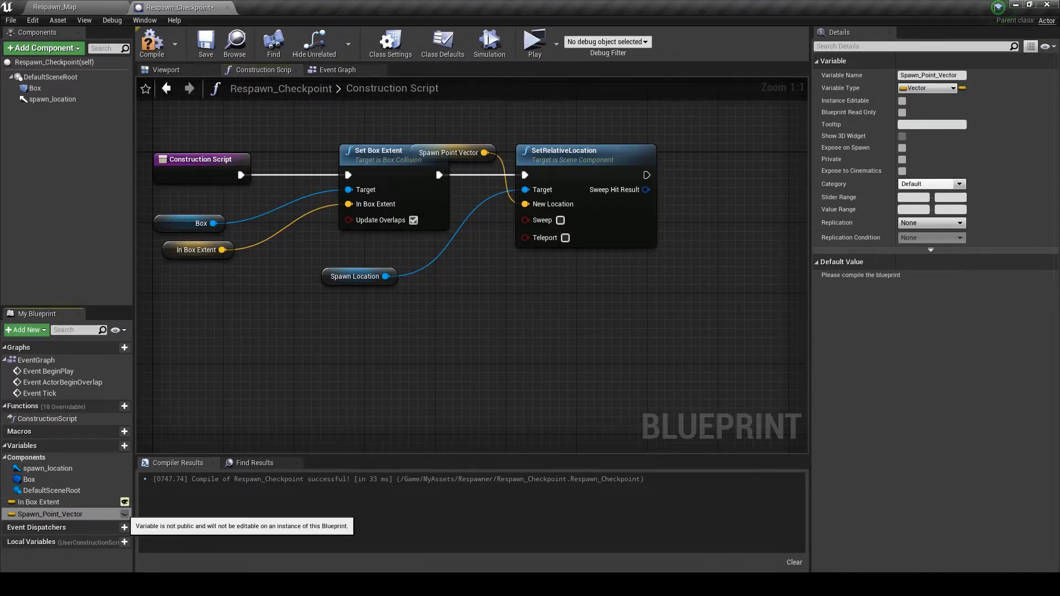
click(901, 101)
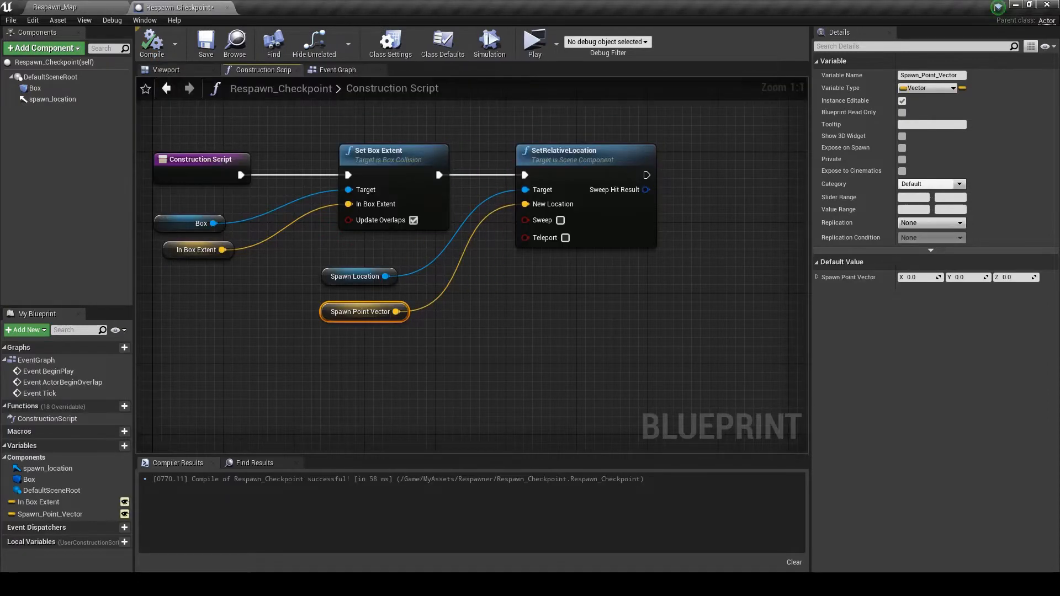
click(56, 6)
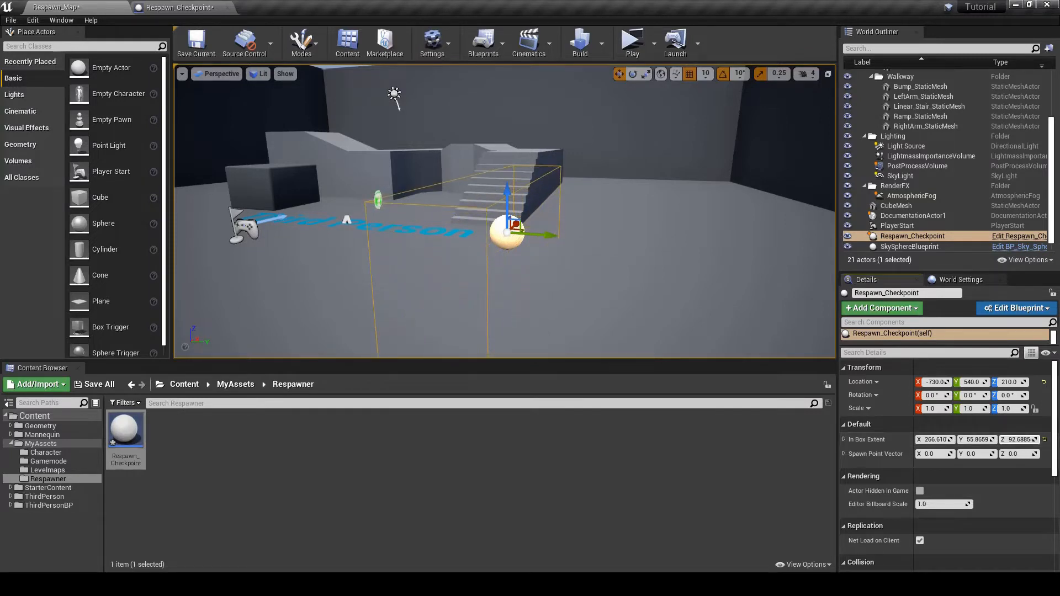
Step: Resize the placed checkpoint's box extent (38.2803) and offset its spawn point
text(38.2803)
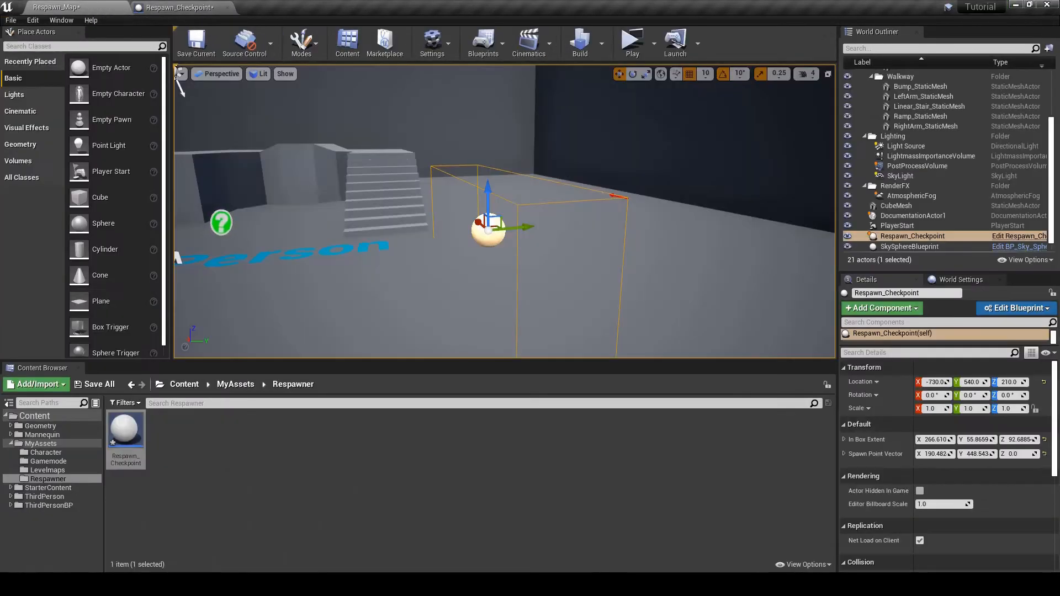
click(45, 452)
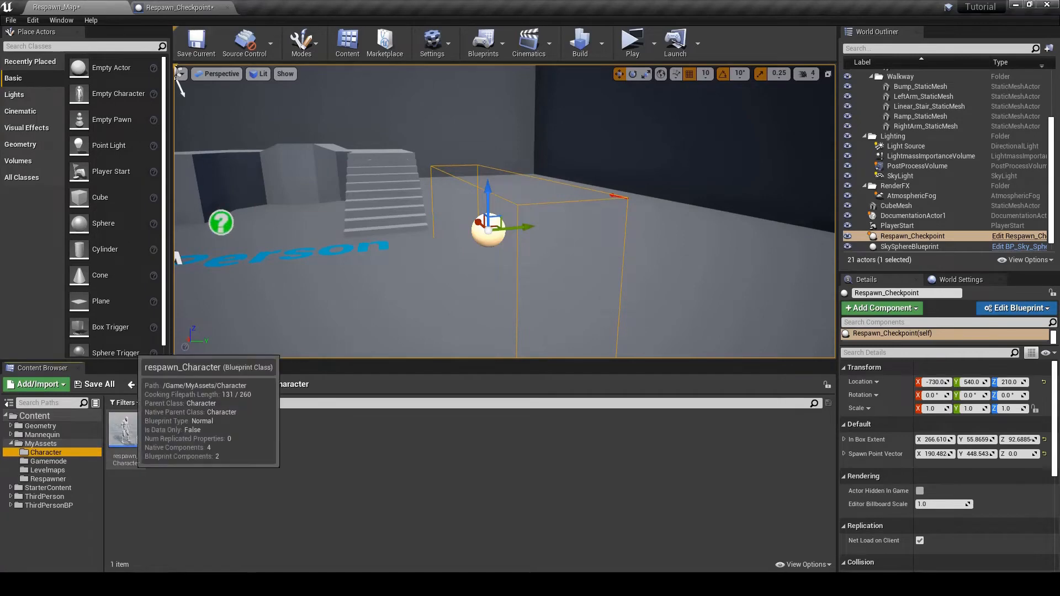
Step: In respawn_Character, add a custom event named New_Spawn_Location
double_click(123, 432)
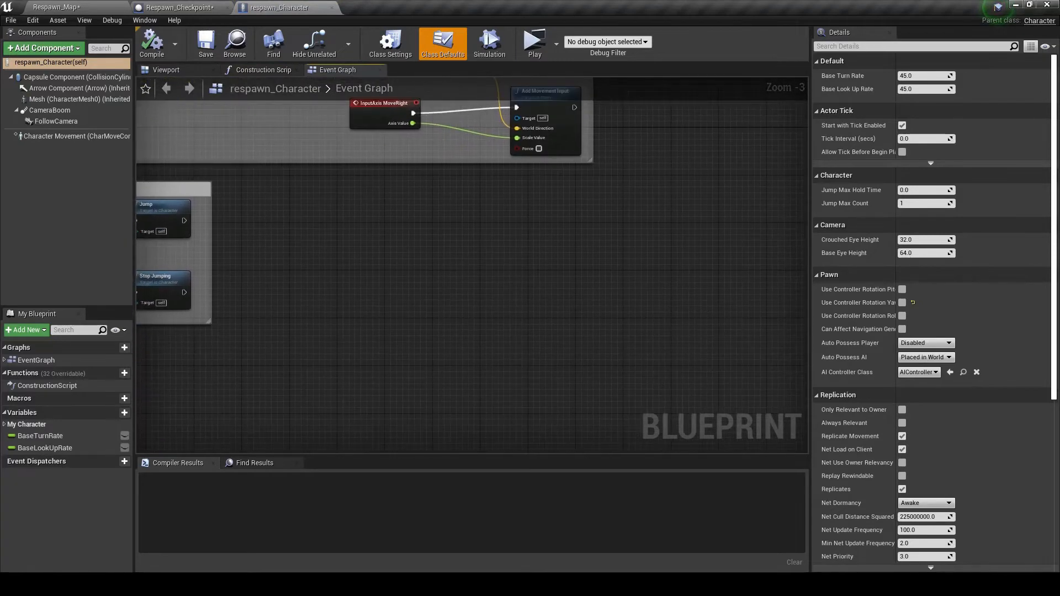
text(cust)
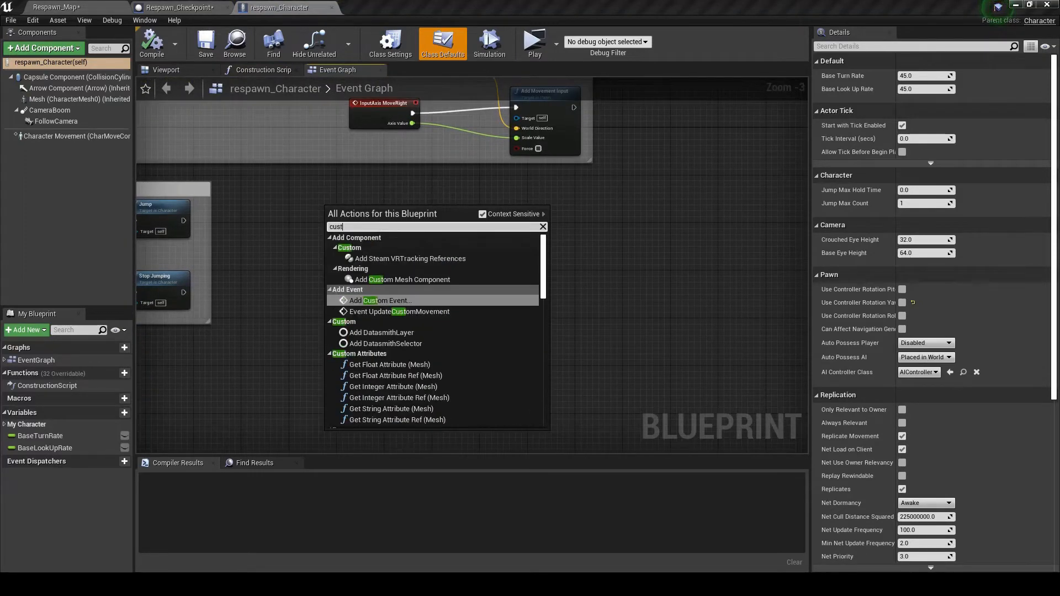
click(382, 300)
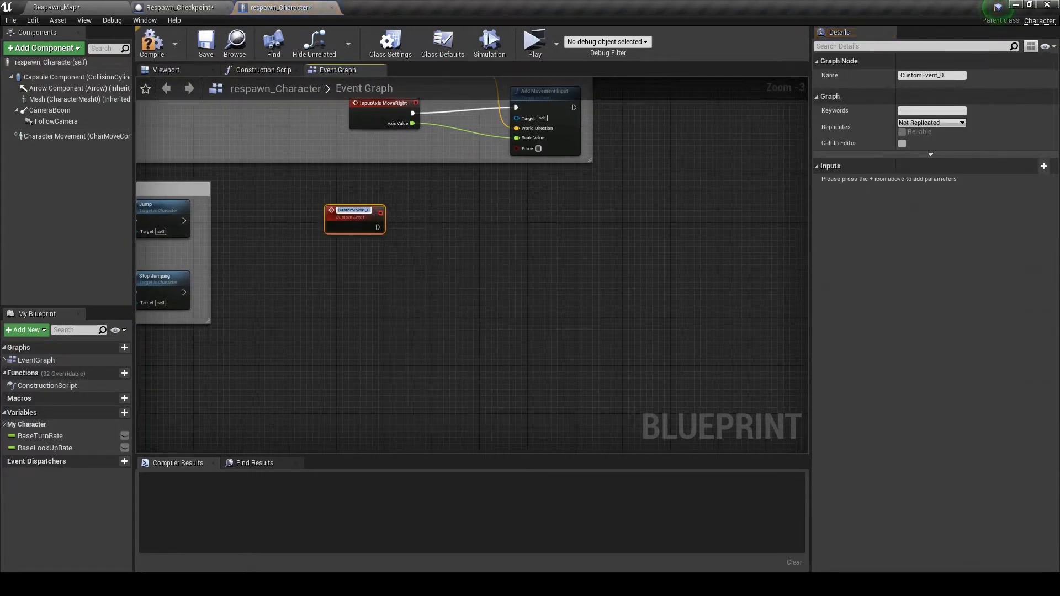
text(New_Spawn_Location)
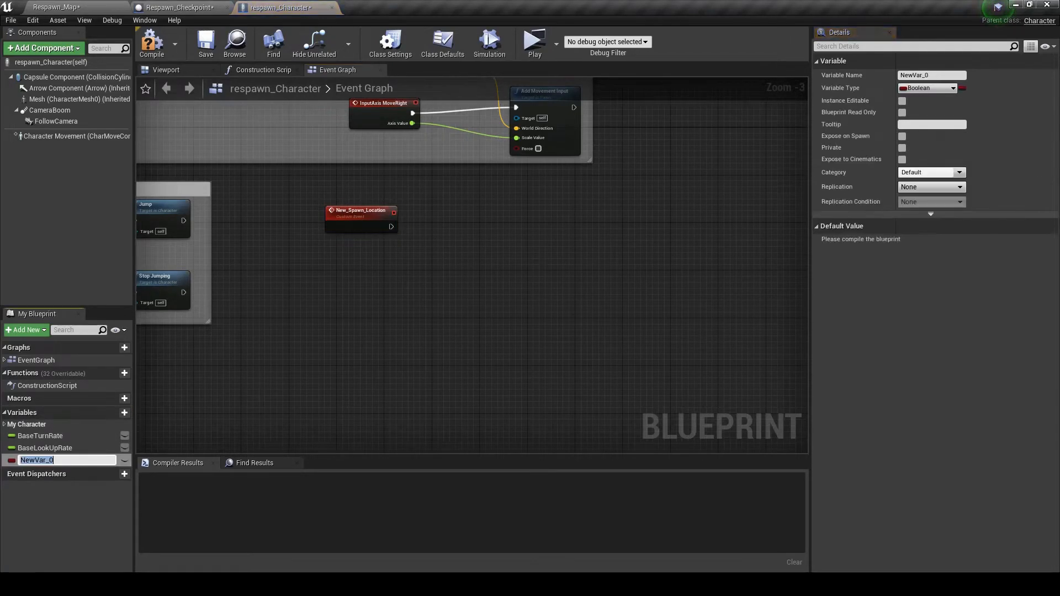
Step: Add a Respawn_Location vector variable and a NewSpawnPoint vector input on the event, then compile
text(Respawn_Location)
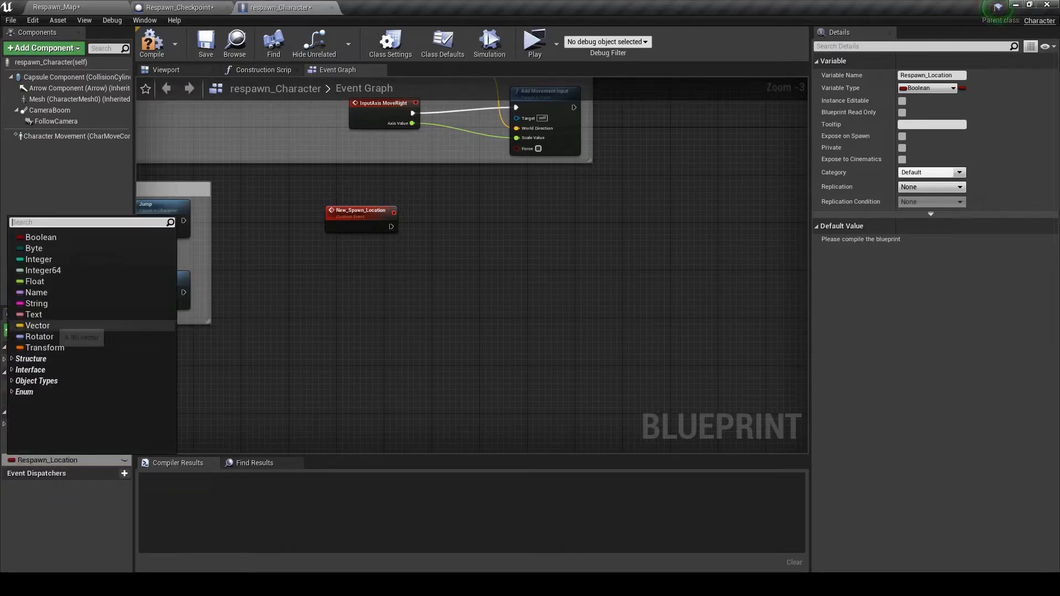
click(38, 325)
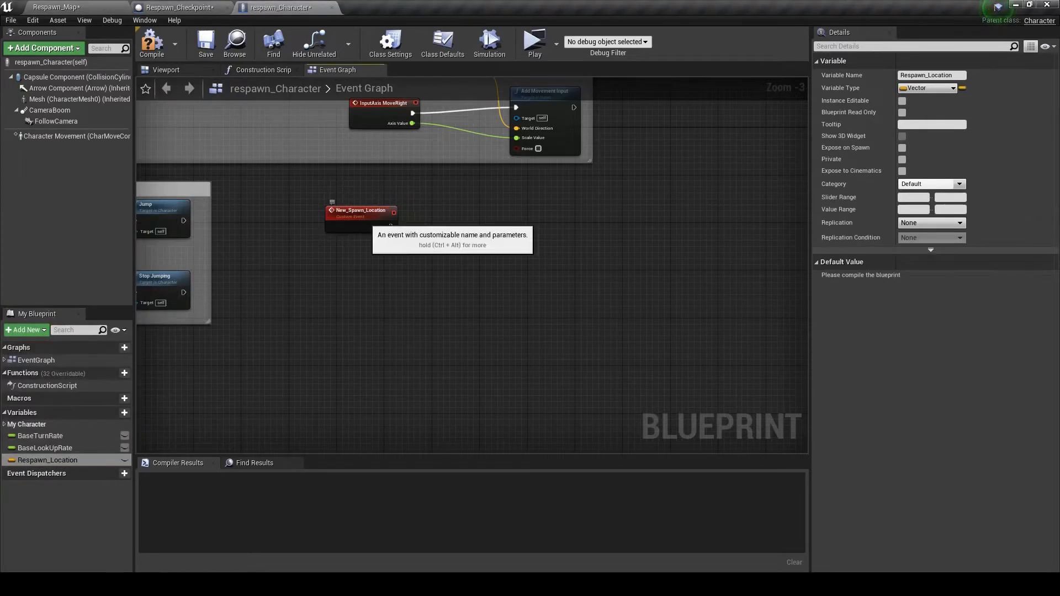
click(361, 210)
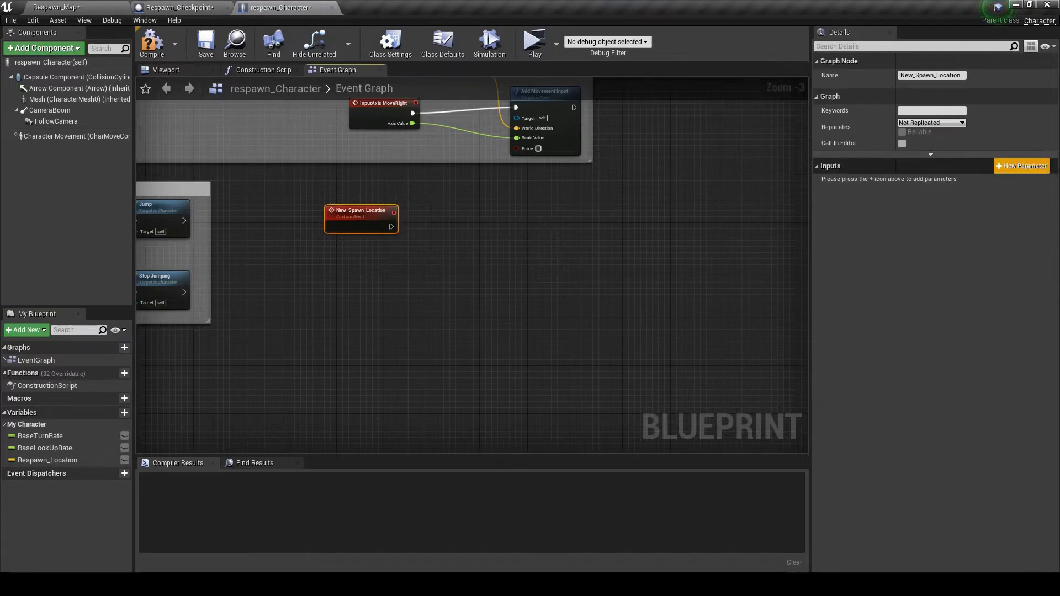
click(1022, 166)
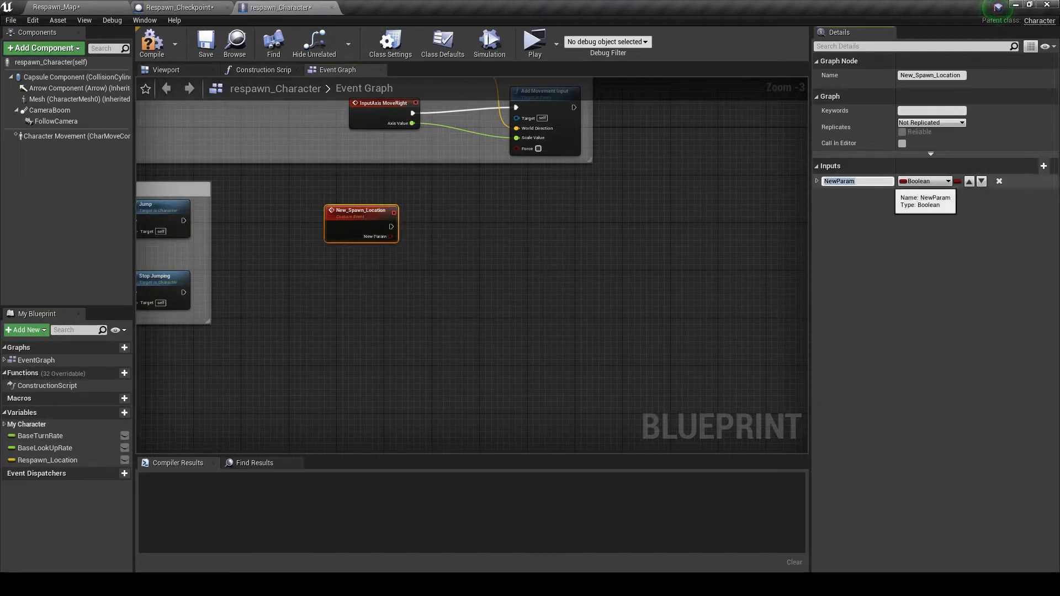
text(NewSpawnPoint)
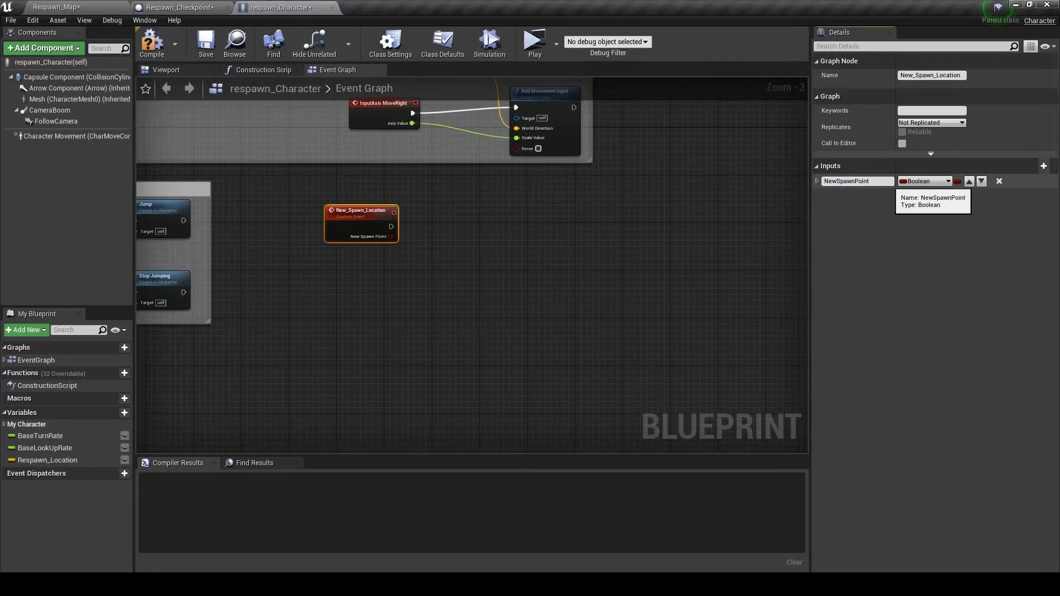
click(924, 181)
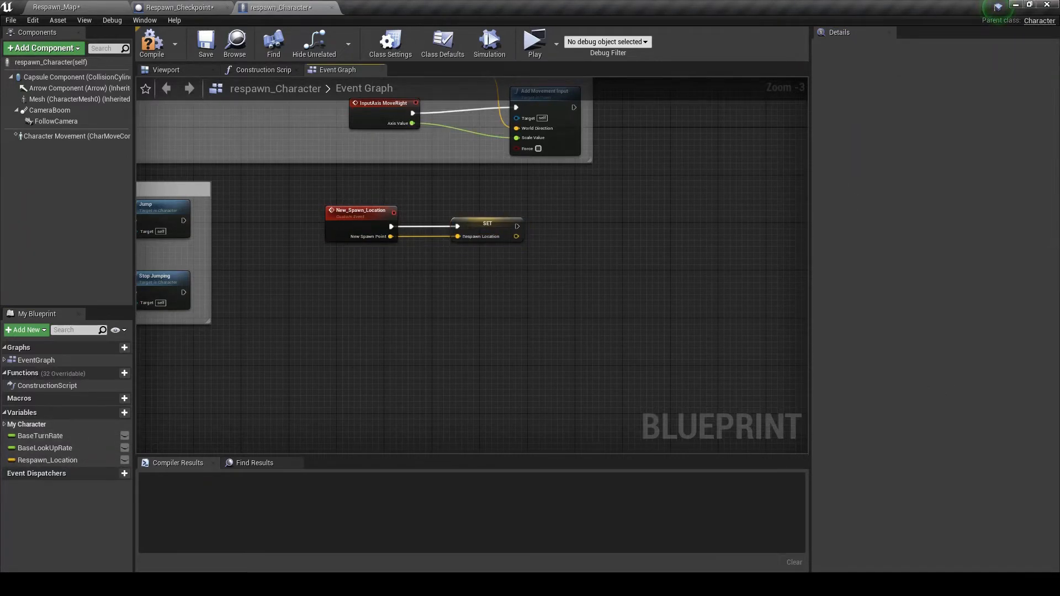
click(151, 42)
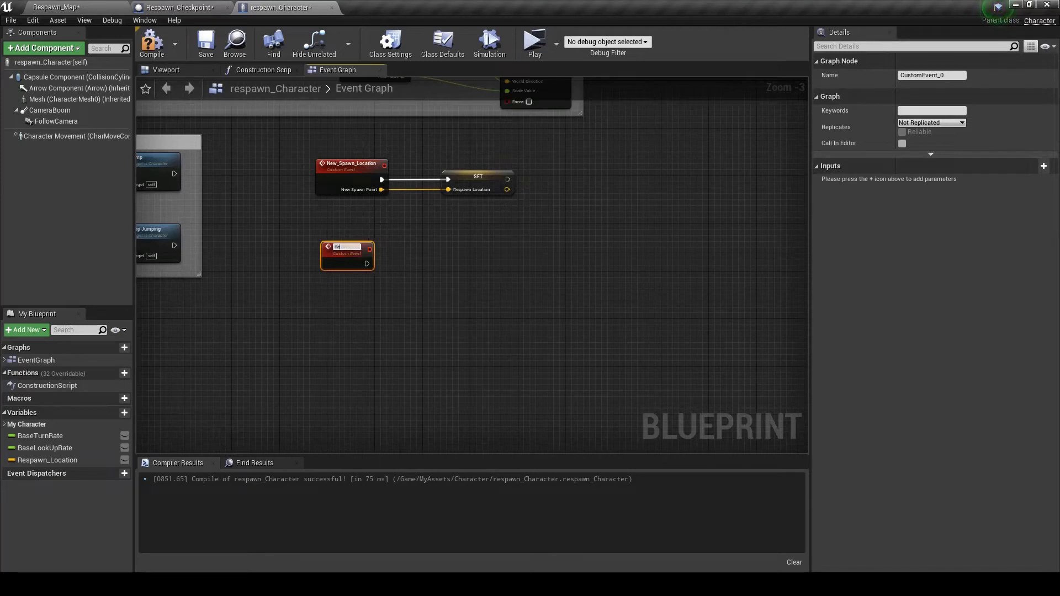
Step: Create a Respawn_Event custom event that sets the Capsule Component's visibility
text(Respawn)
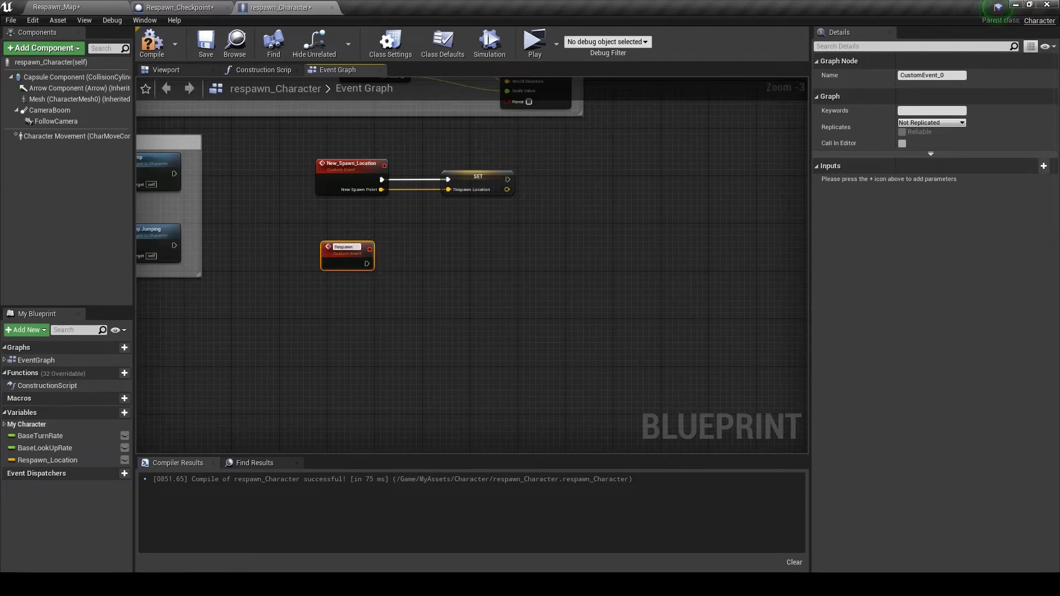
text(Respawn_Event)
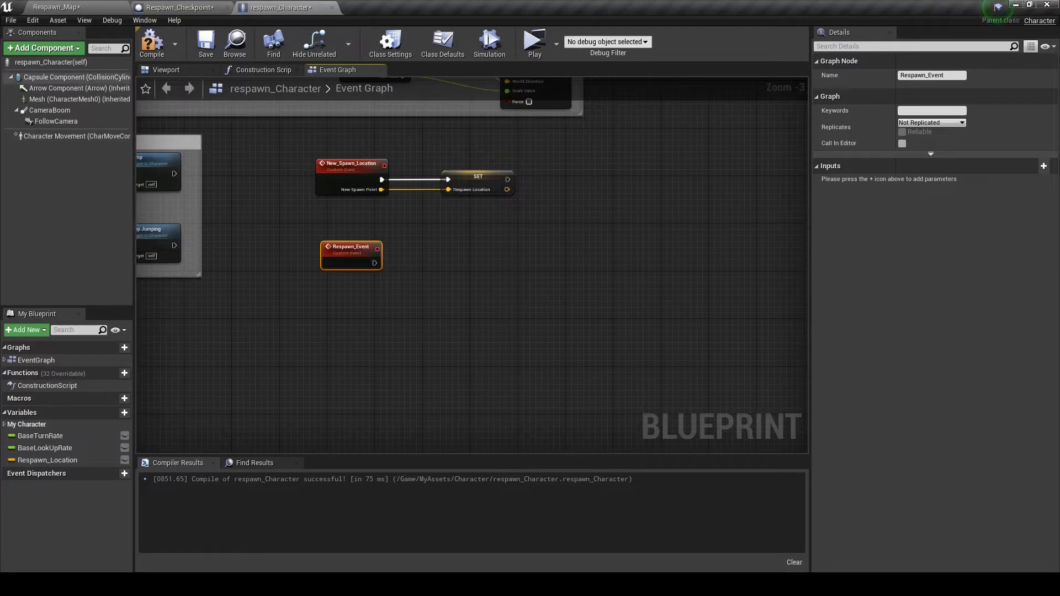
drag(76, 76, 328, 313)
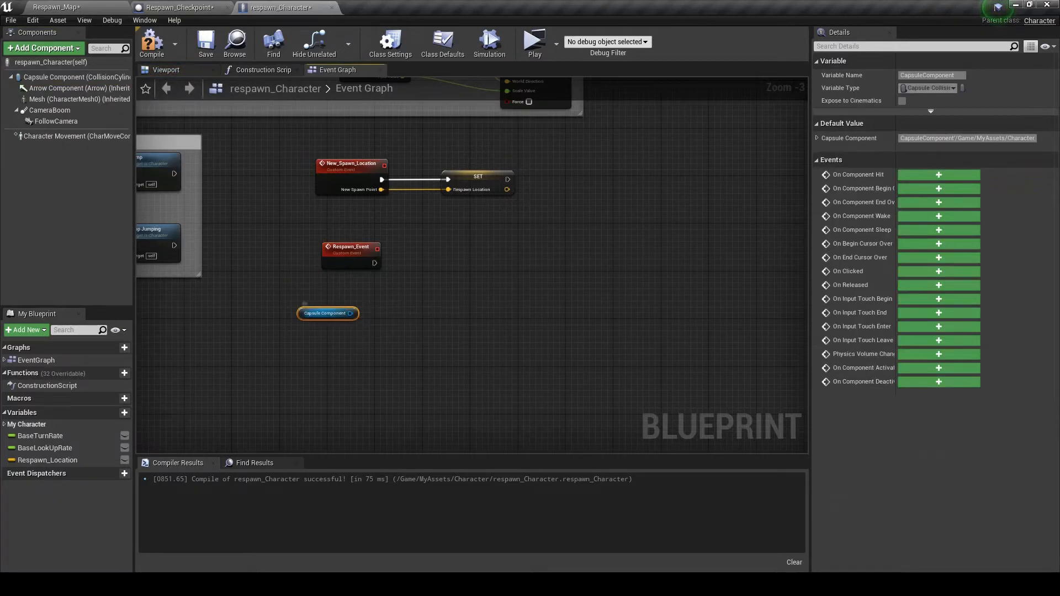
text(set visi)
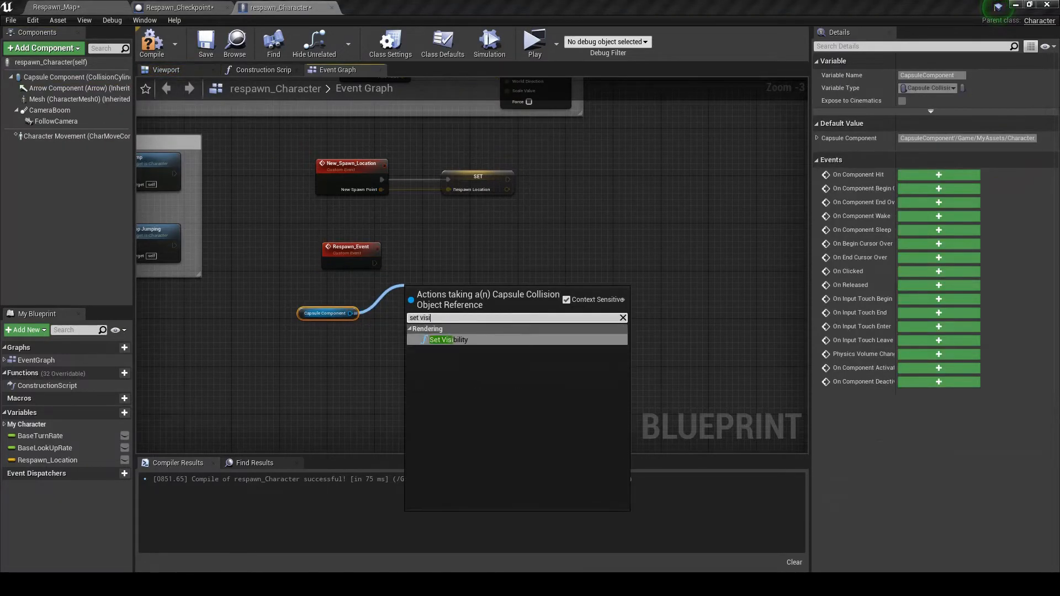
click(448, 340)
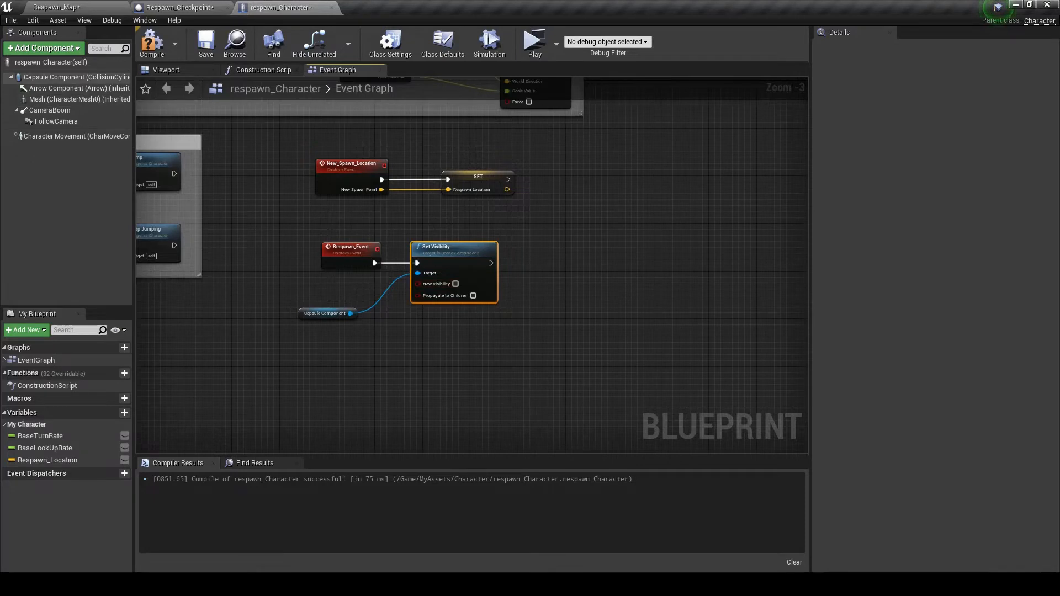
Step: Chain Stop Movement Immediately, Set Movement Mode and a Delay on Character Movement
click(78, 136)
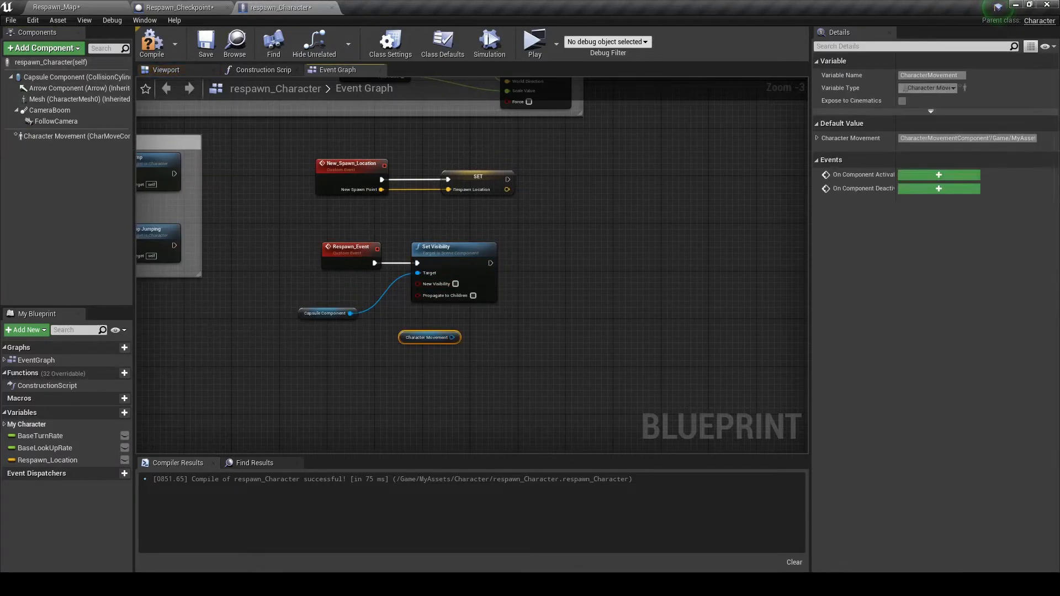
text(stop move)
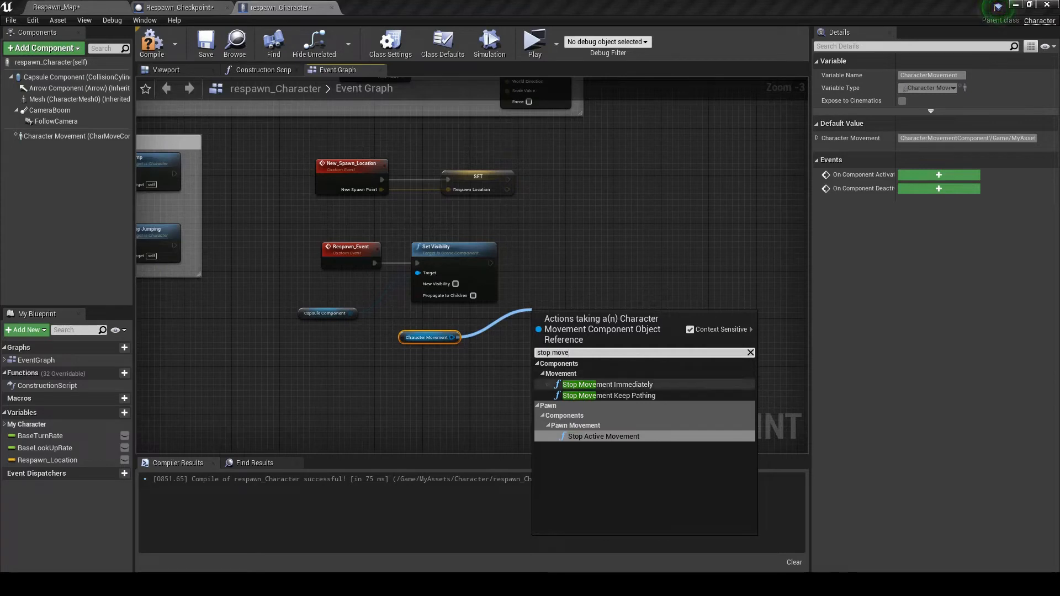
click(607, 384)
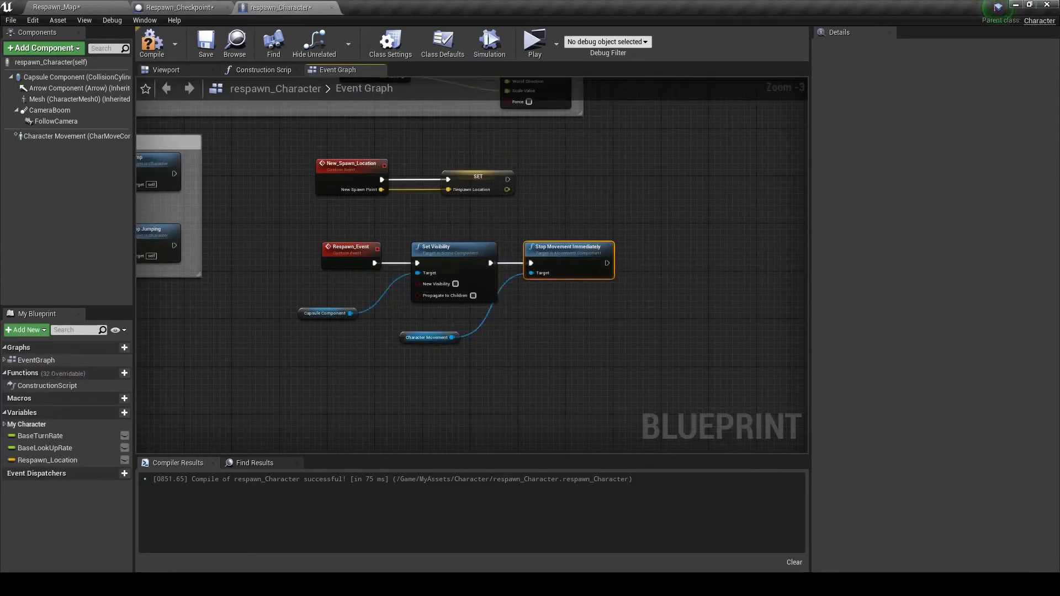
text(set move)
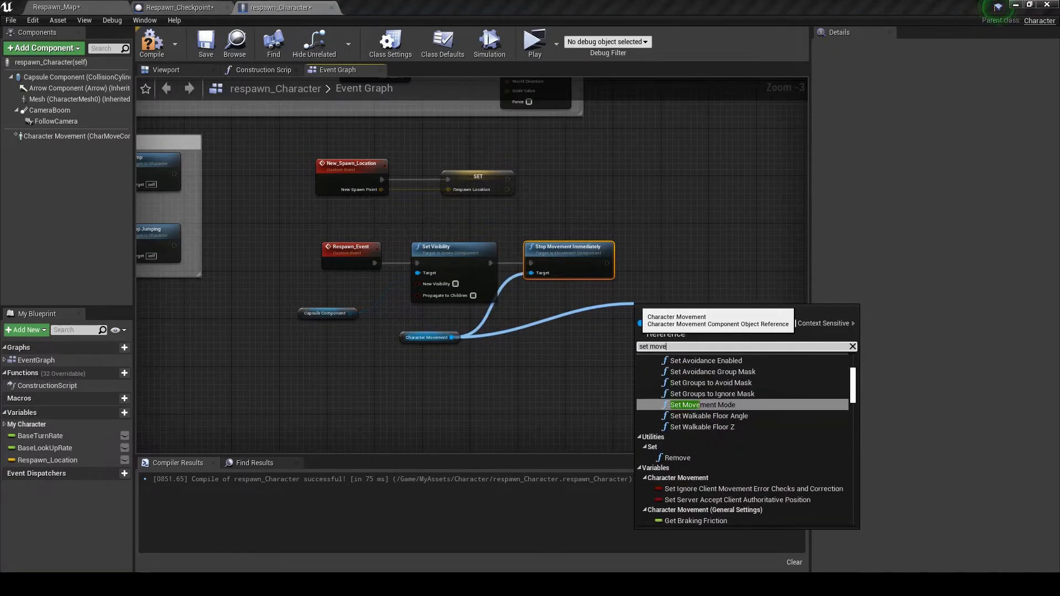
click(702, 404)
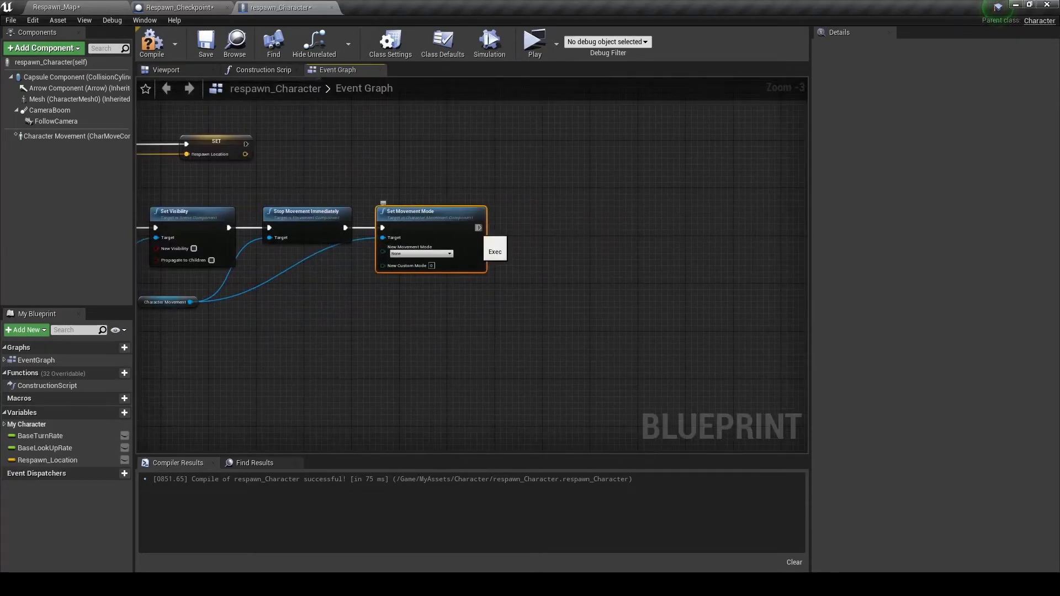
text(delay)
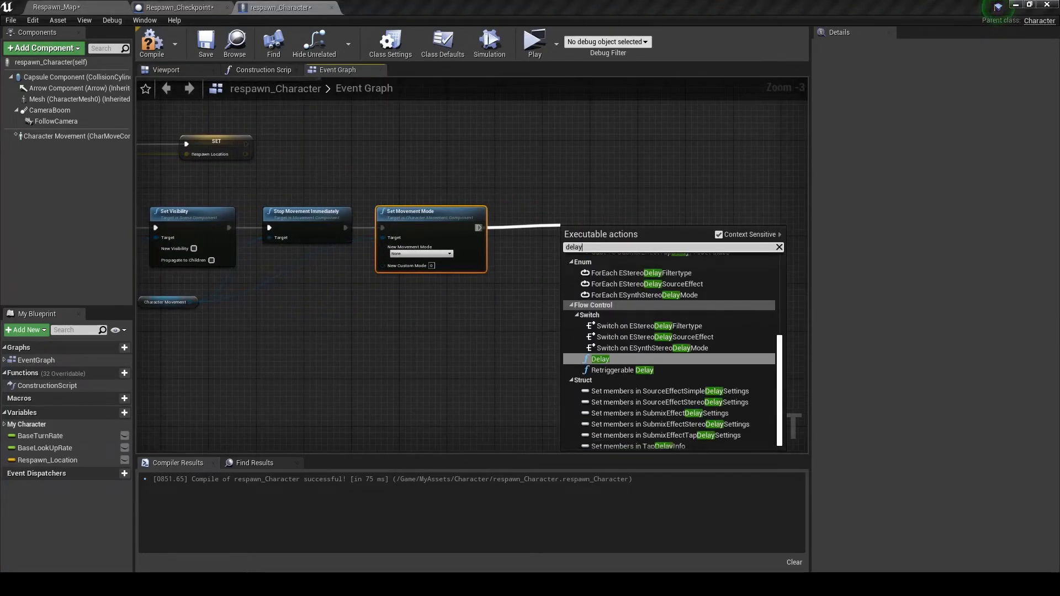
click(599, 359)
text(Respawn_Delay)
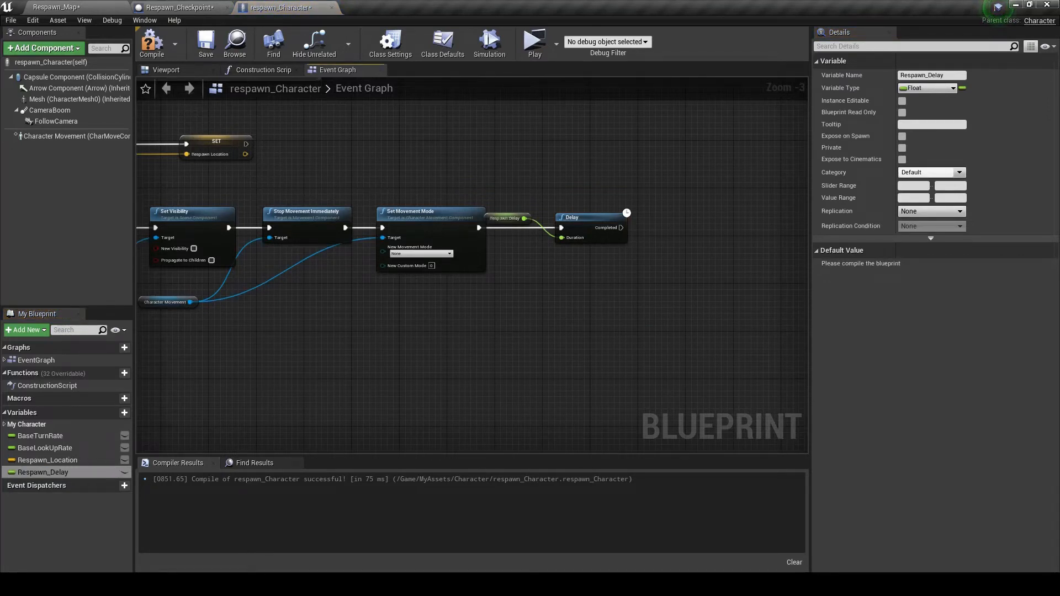
mouse_move(521, 218)
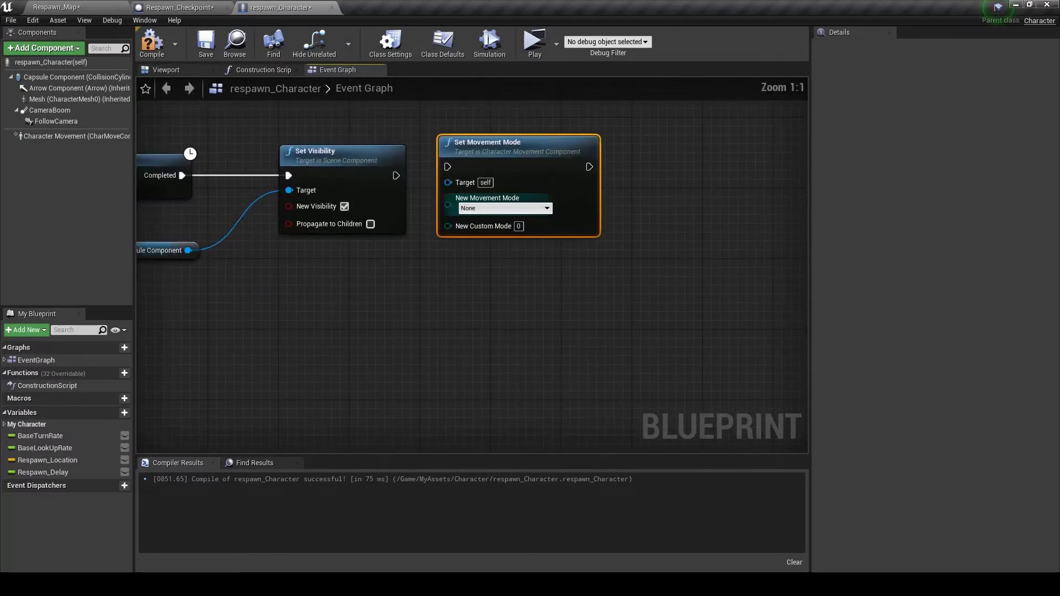
Step: Set movement mode to Walking and teleport the capsule to Respawn_Location via SetWorldLocation
click(503, 207)
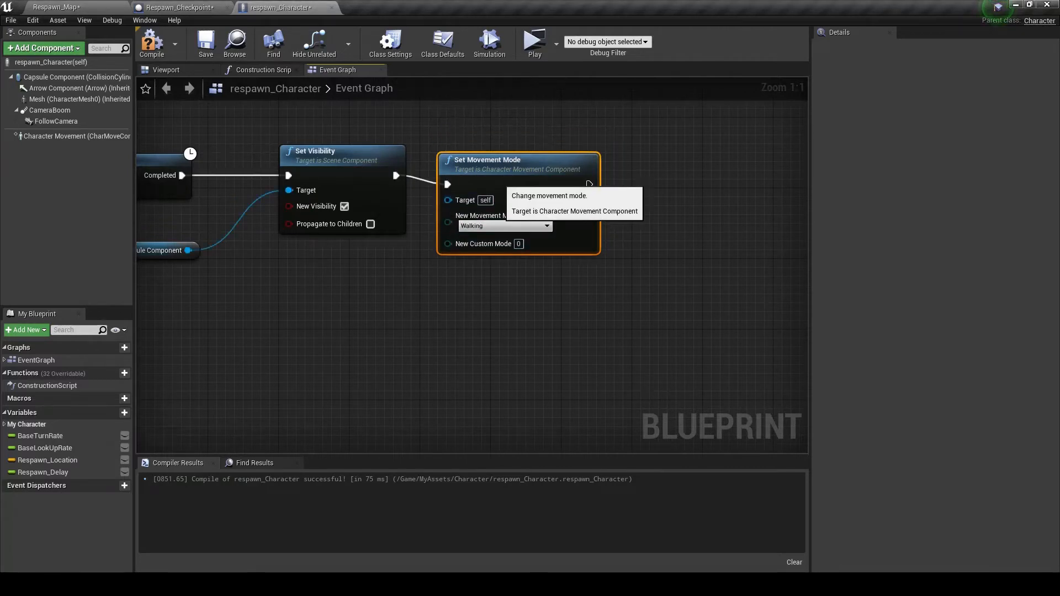
scroll(down, 3)
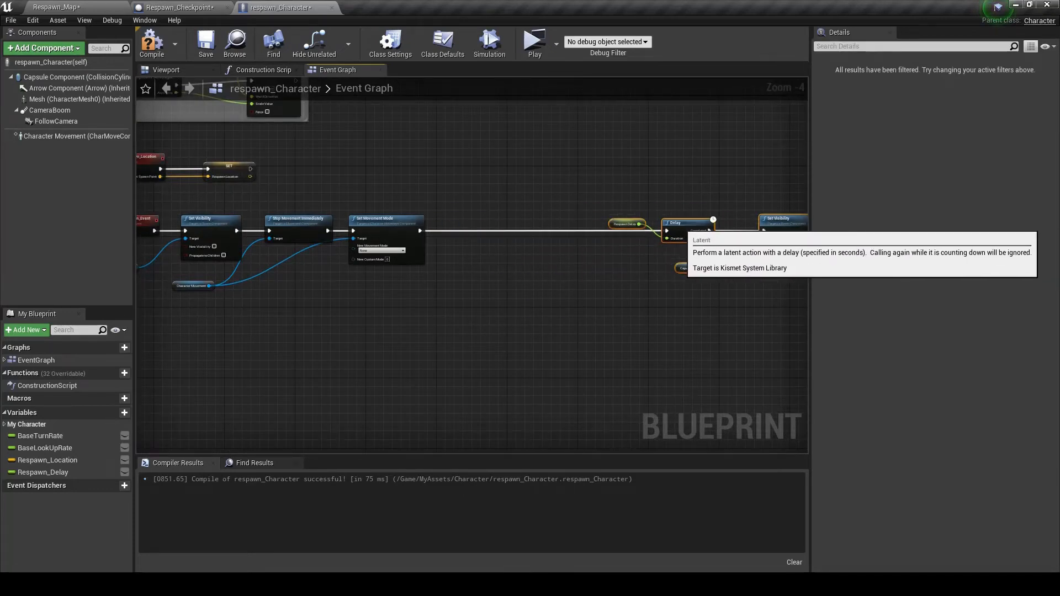
click(76, 76)
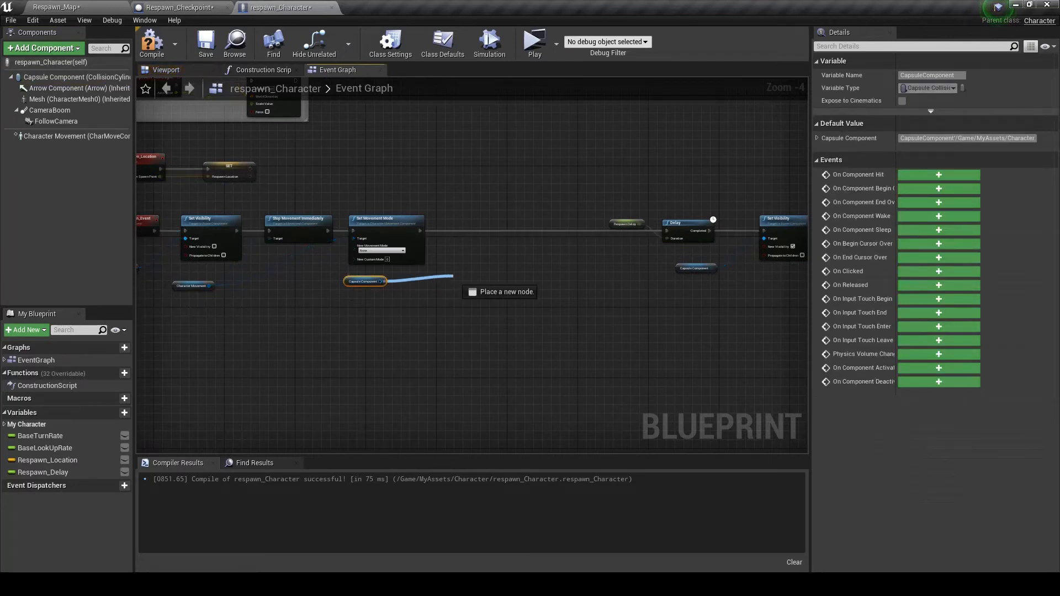
text(set world loc)
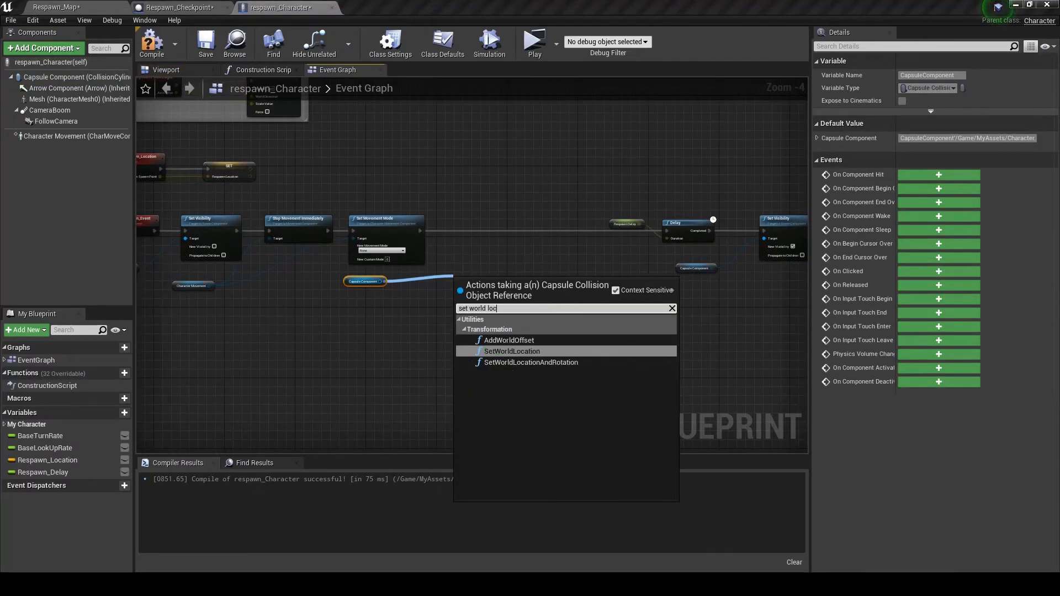
click(511, 351)
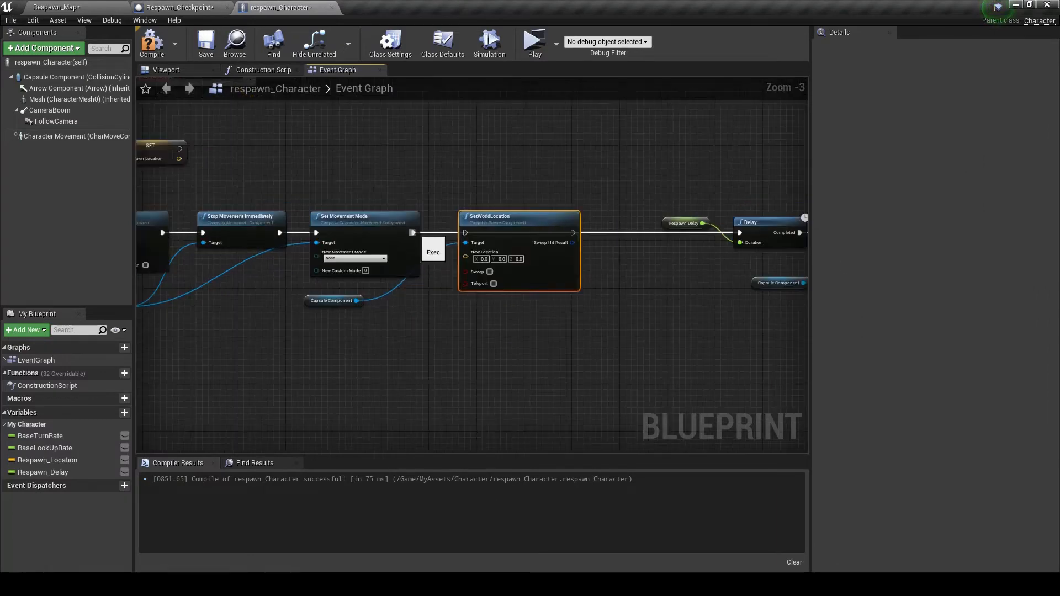
mouse_move(490, 217)
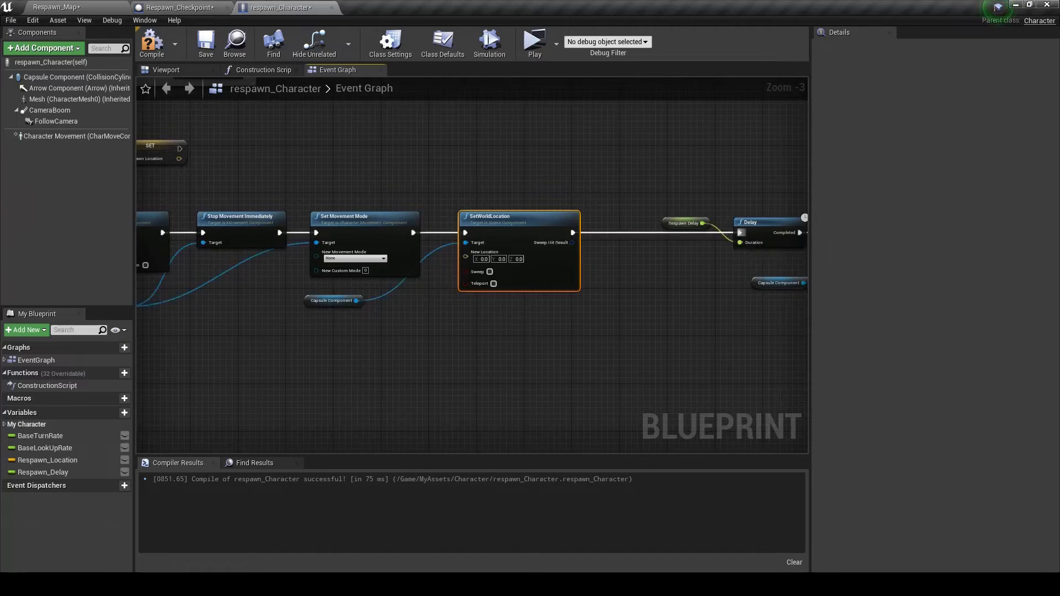
click(47, 461)
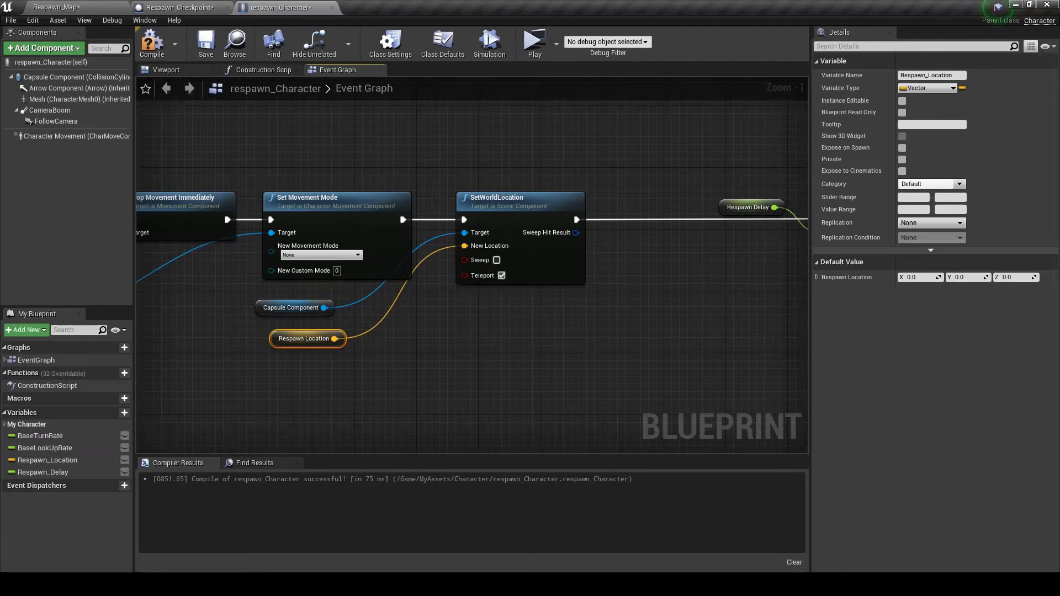
Step: Compile respawn_Character and locate the node causing the compile error
click(152, 42)
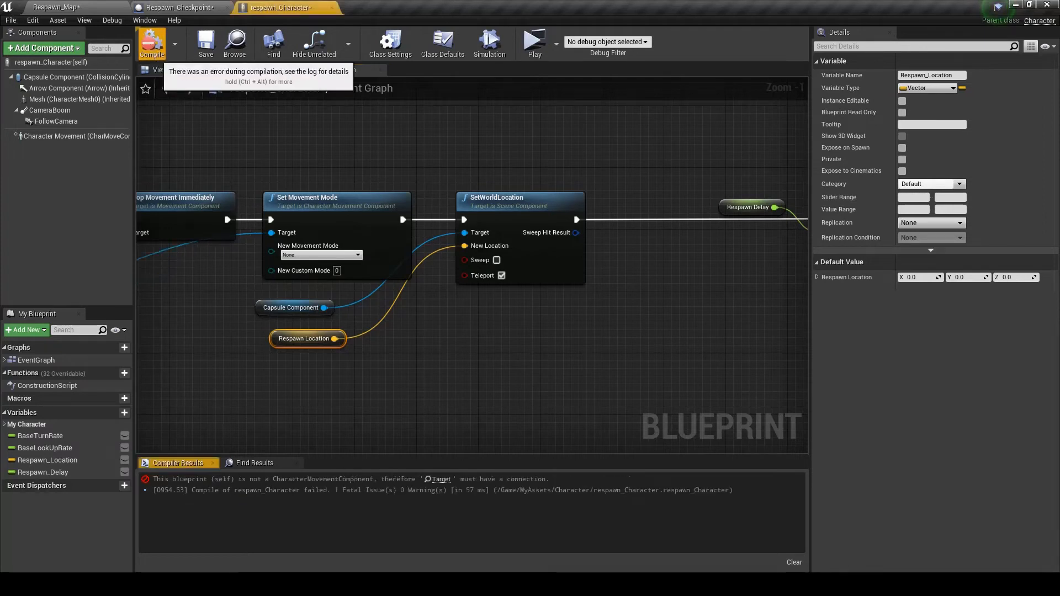
scroll(down, 3)
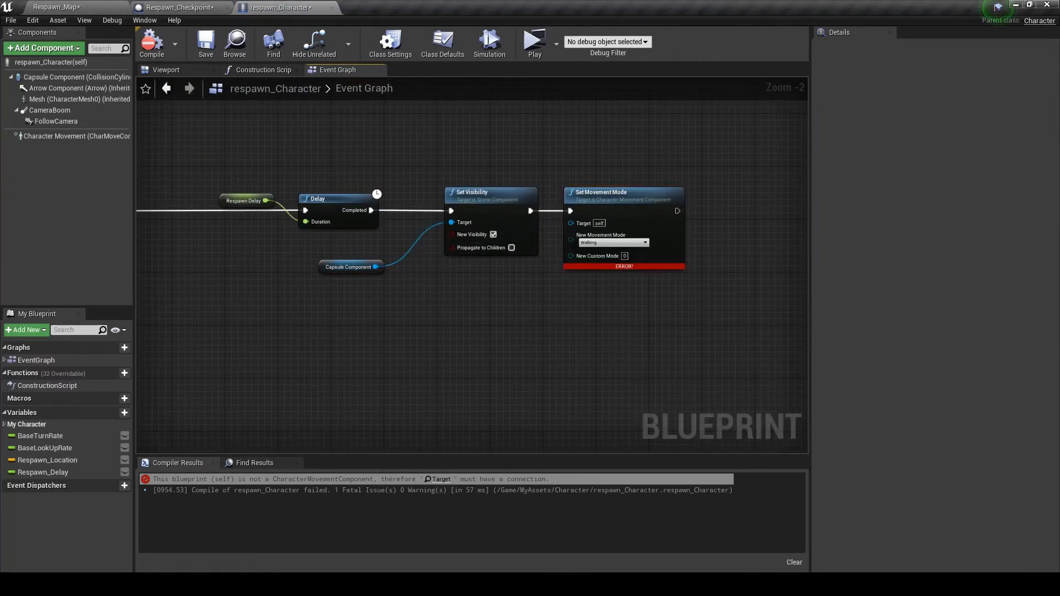
click(76, 136)
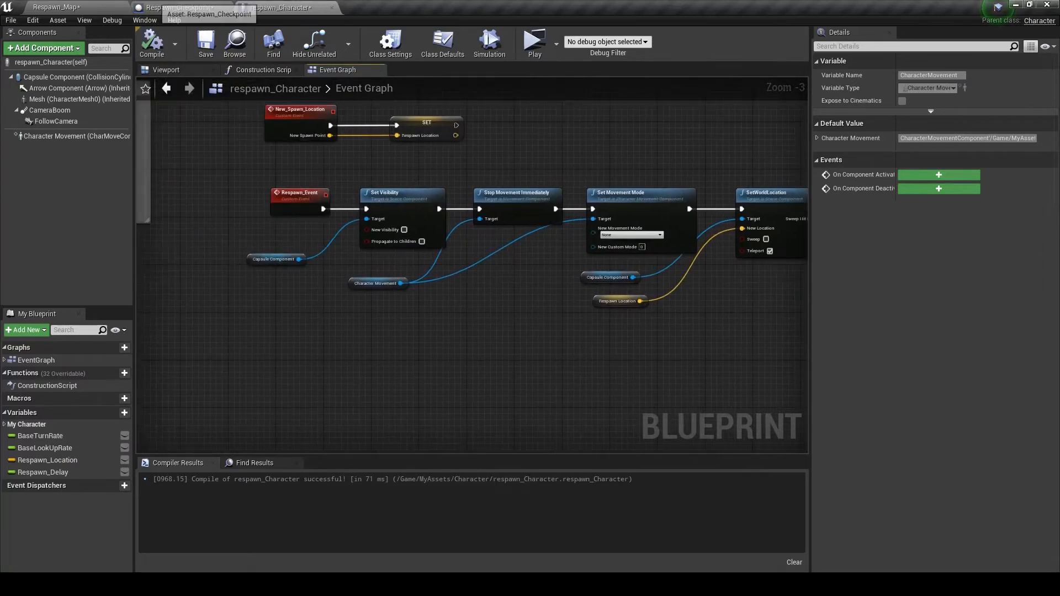
Step: Add the Box's On Component Begin Overlap event, casting Other Actor to respawn_Character
click(179, 8)
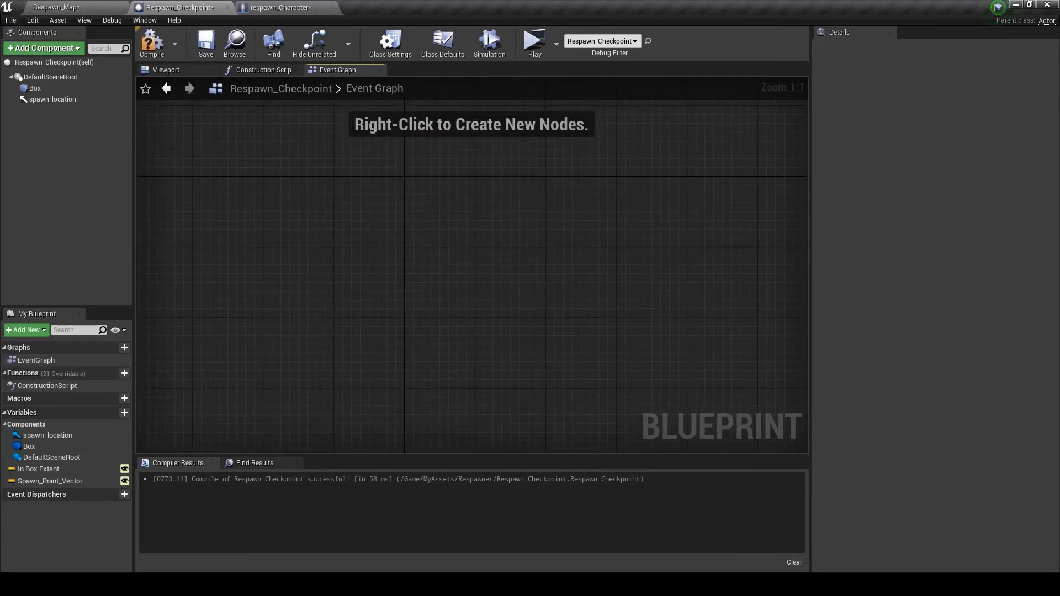
click(33, 88)
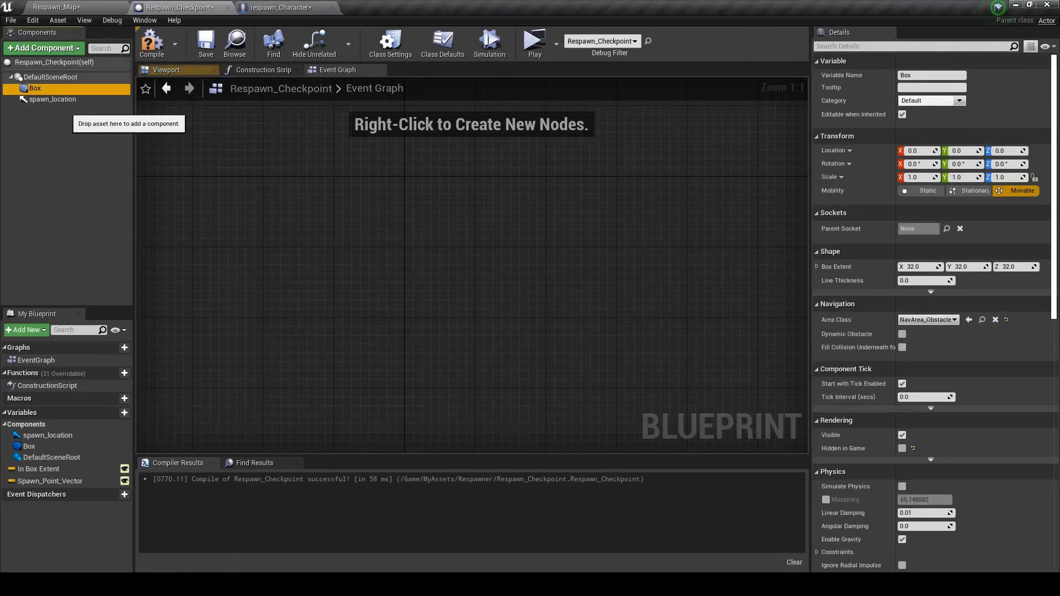
scroll(down, 3)
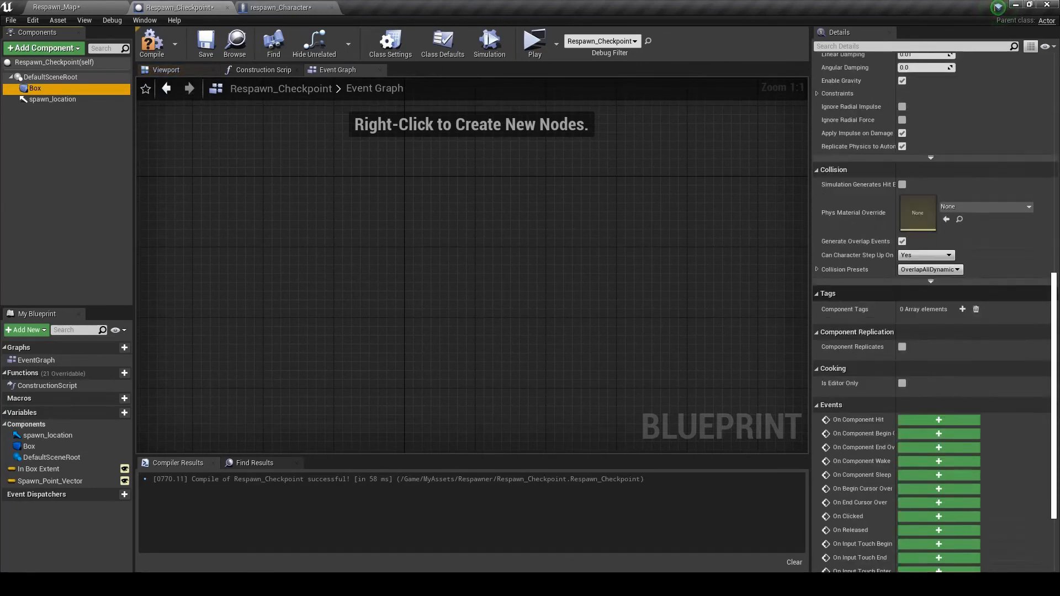
click(939, 433)
text(cat)
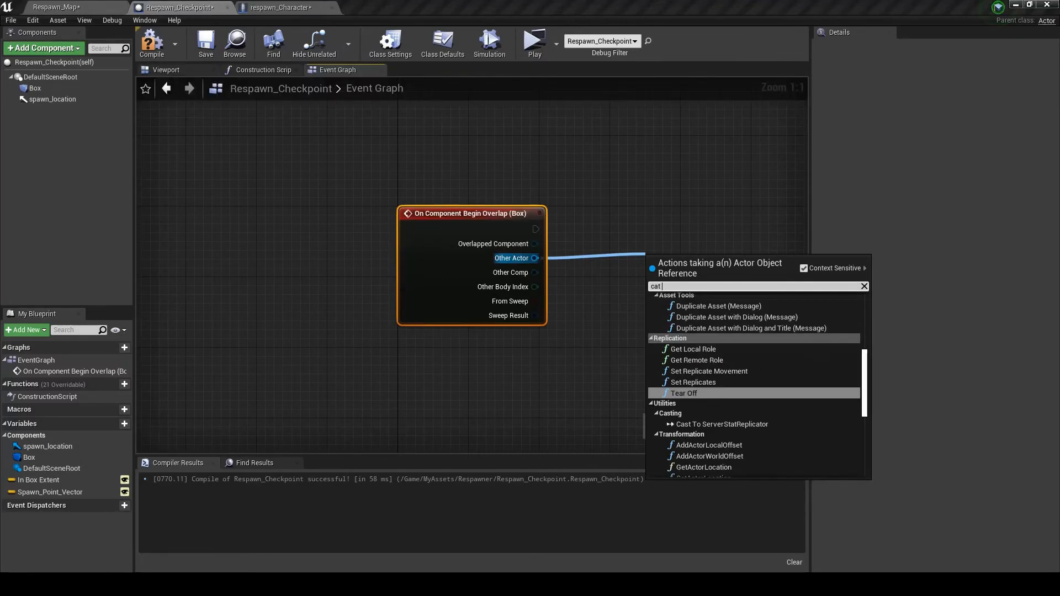
text(cast to resp)
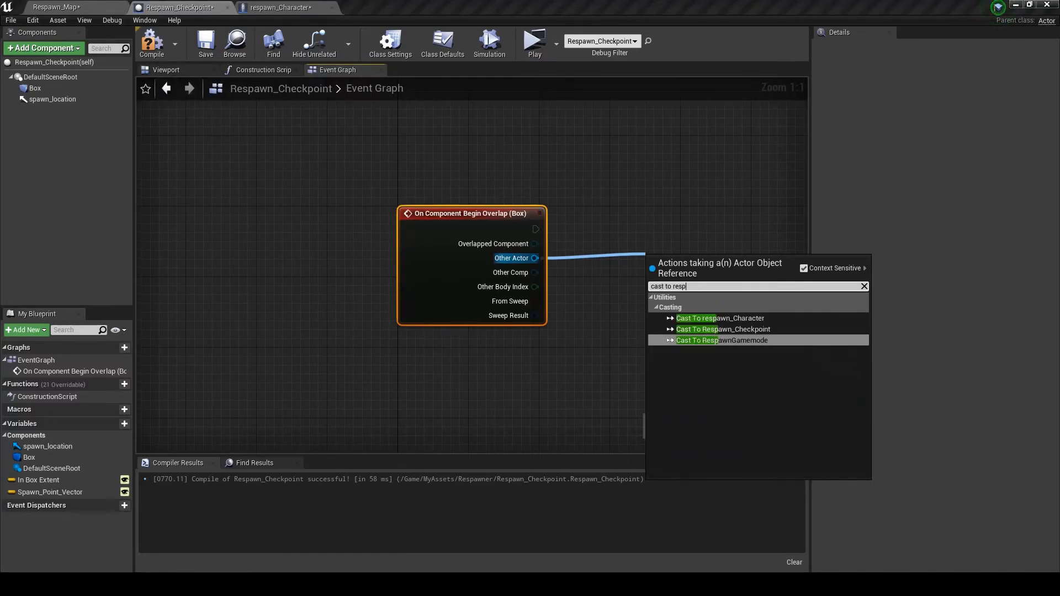
click(719, 318)
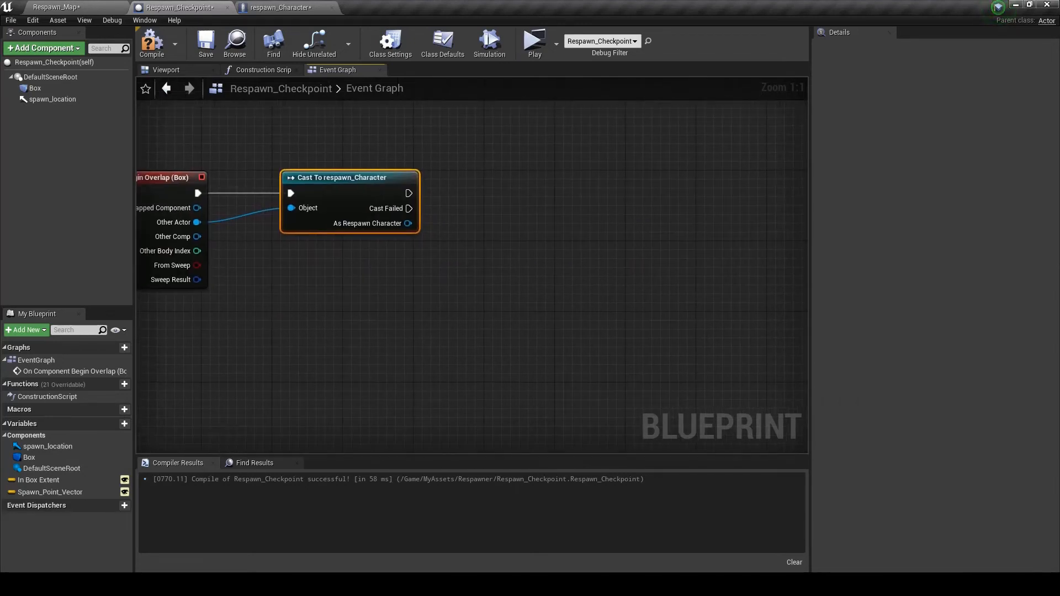
click(278, 7)
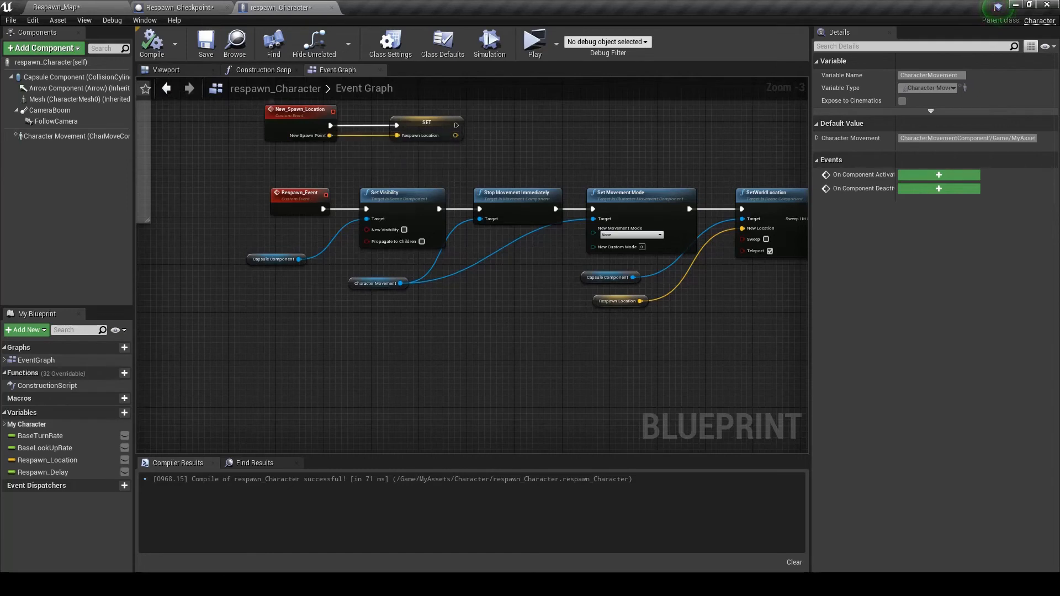
Step: Call New Spawn Location with spawn_location's GetWorldLocation as New Spawn Point, then compile
click(182, 7)
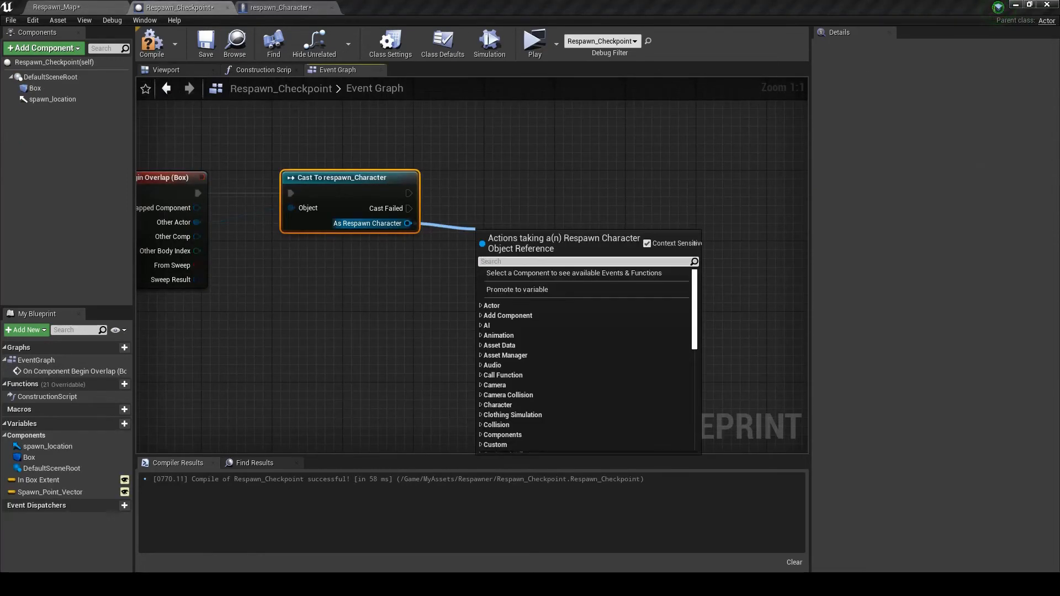
click(525, 238)
text(get wo)
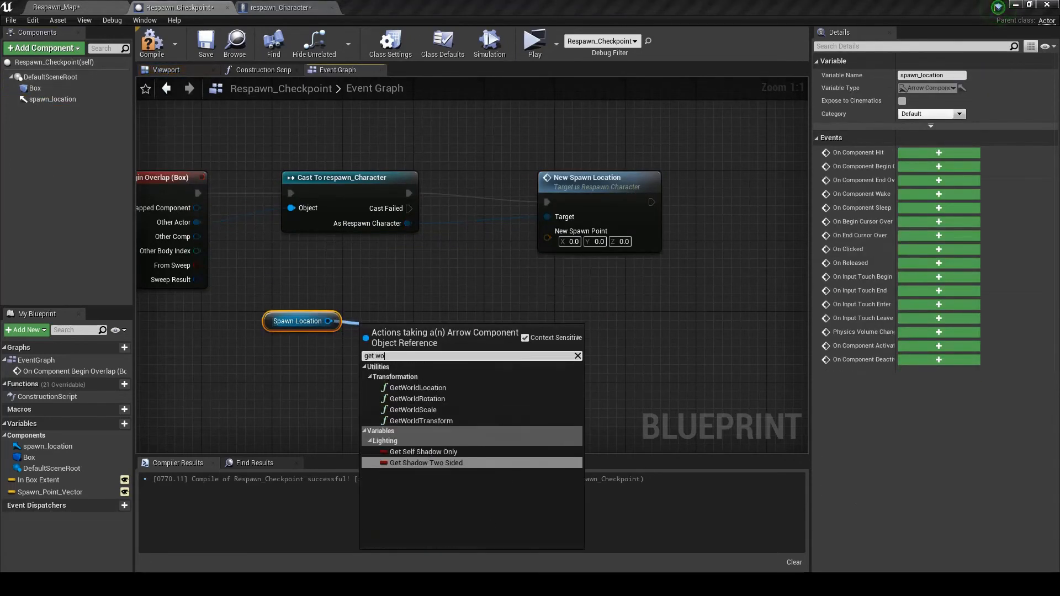
click(418, 388)
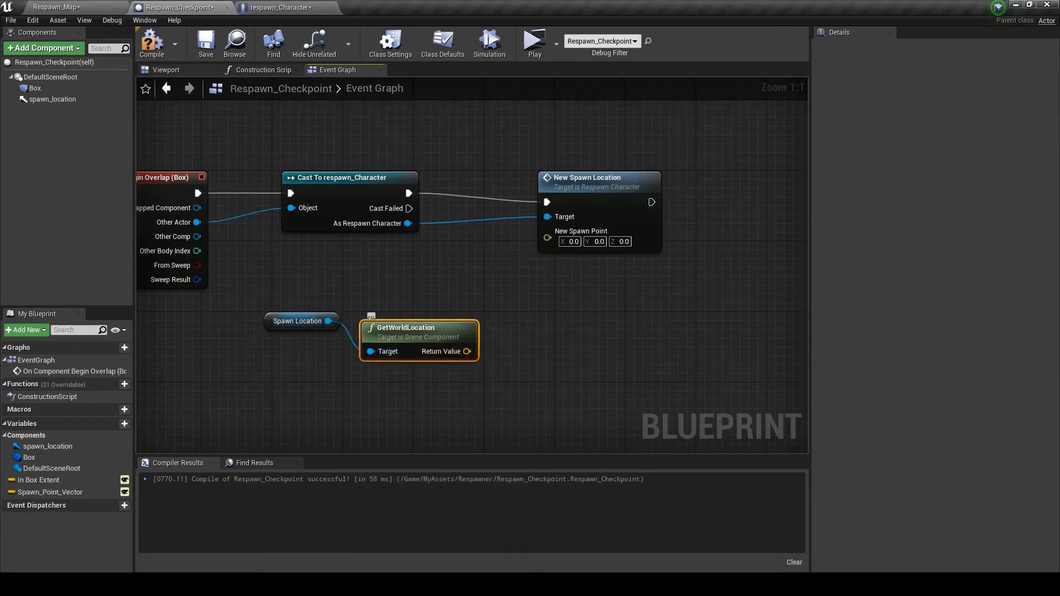
drag(468, 351, 548, 237)
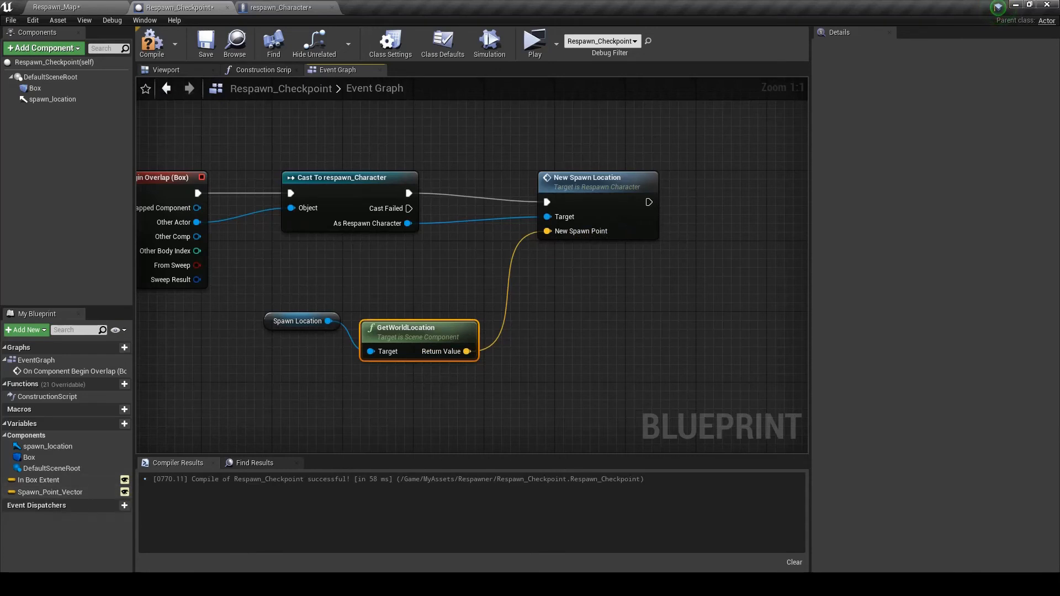
click(259, 70)
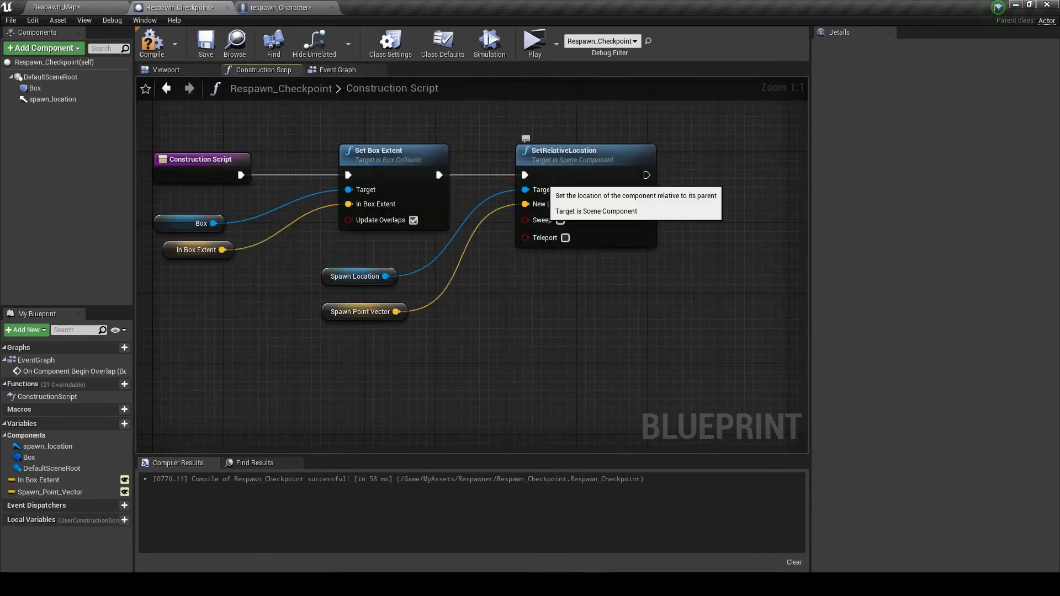
click(337, 70)
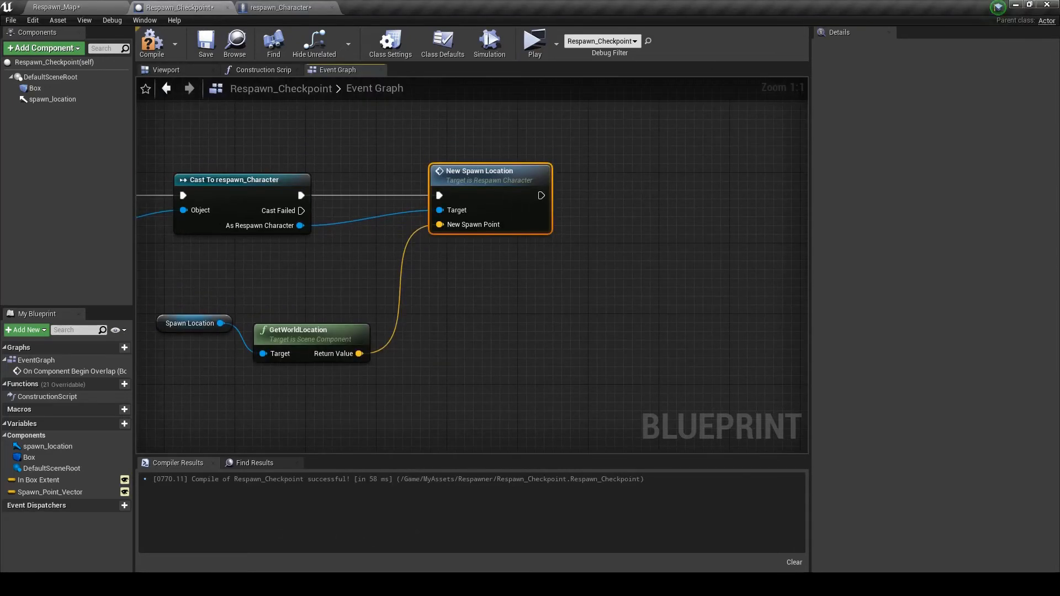
mouse_move(151, 43)
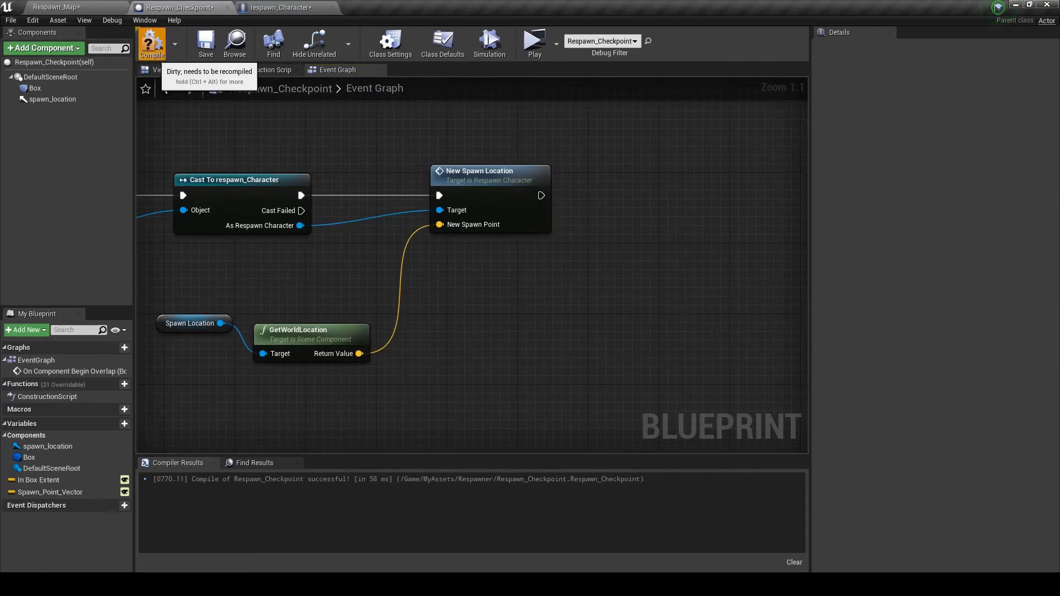
click(281, 7)
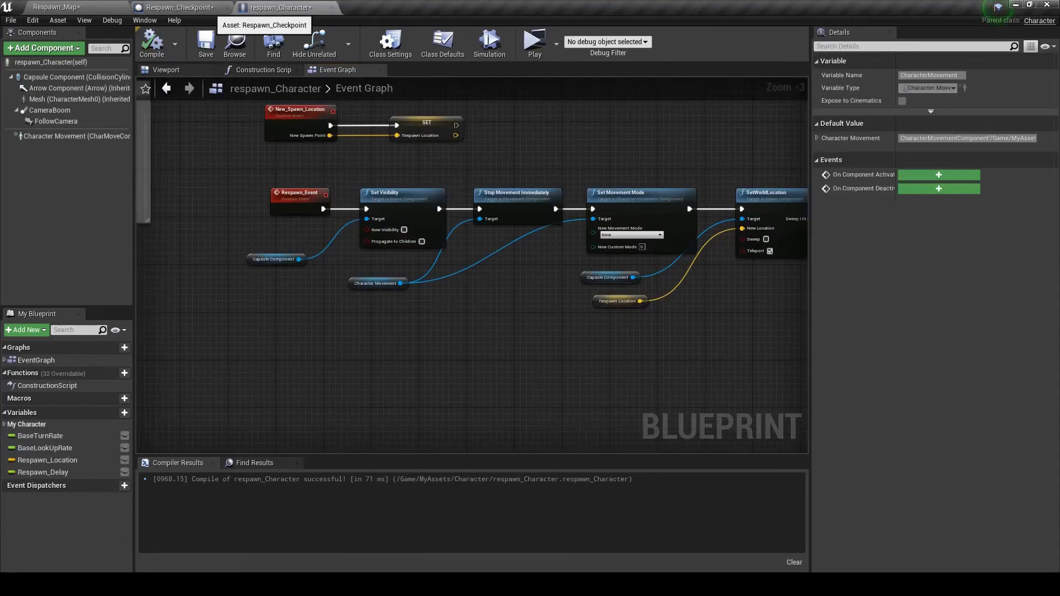
Step: In Respawn_Checkpoint, gate New Spawn Location with a Branch on a new Overlapped boolean, then compile
click(179, 6)
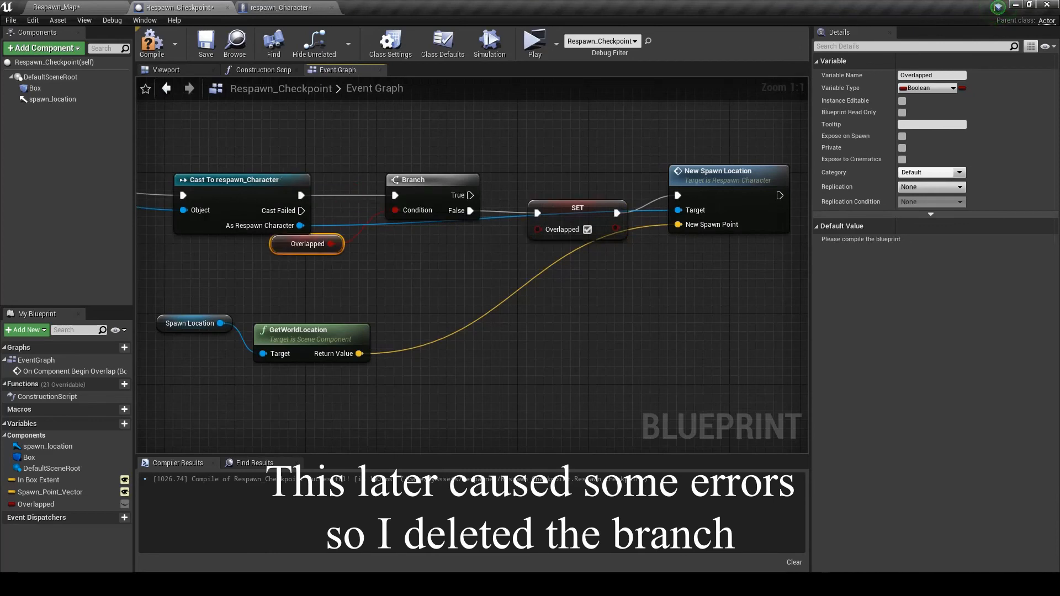
click(151, 43)
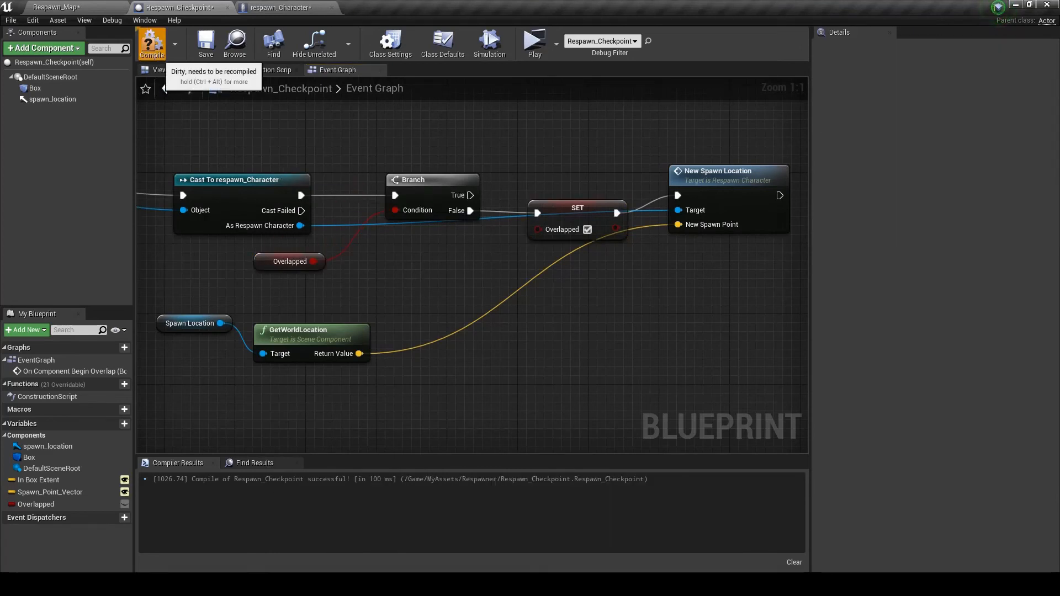
click(280, 7)
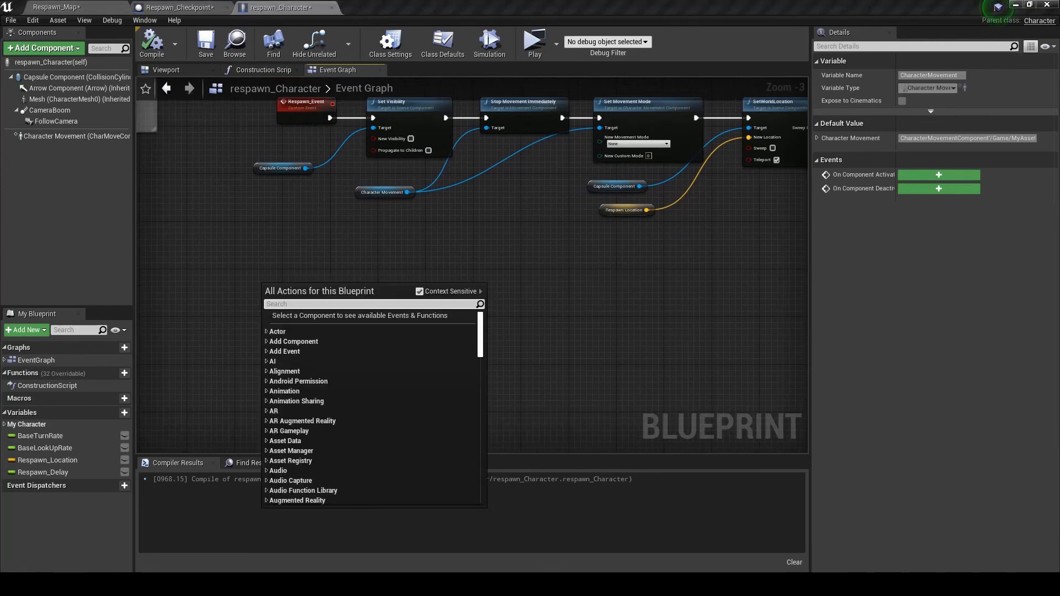
Step: Add a keyboard '1' event whose Pressed output calls Respawn Event
text(1)
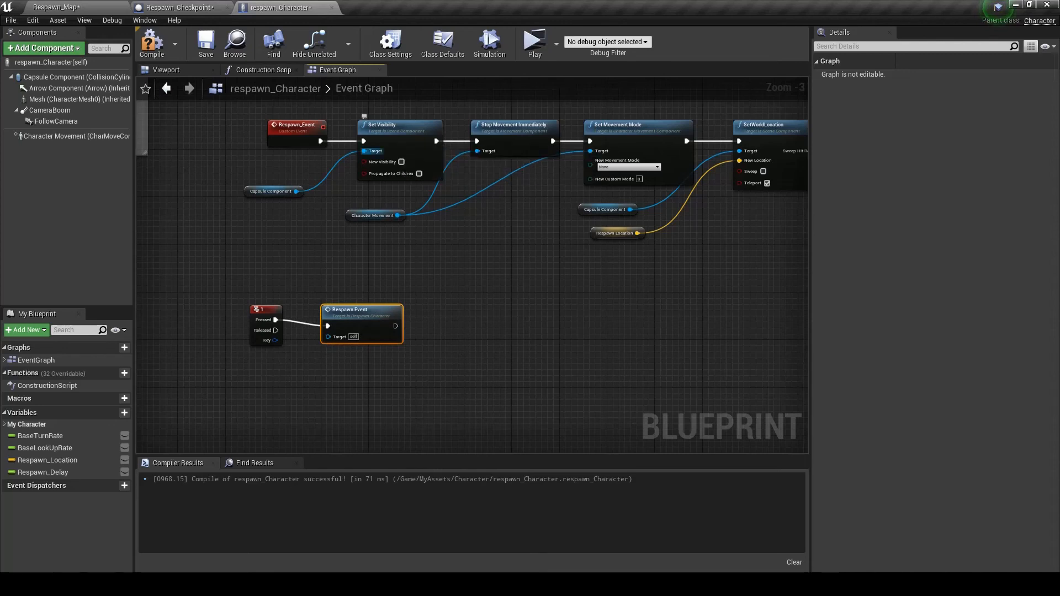
mouse_move(151, 43)
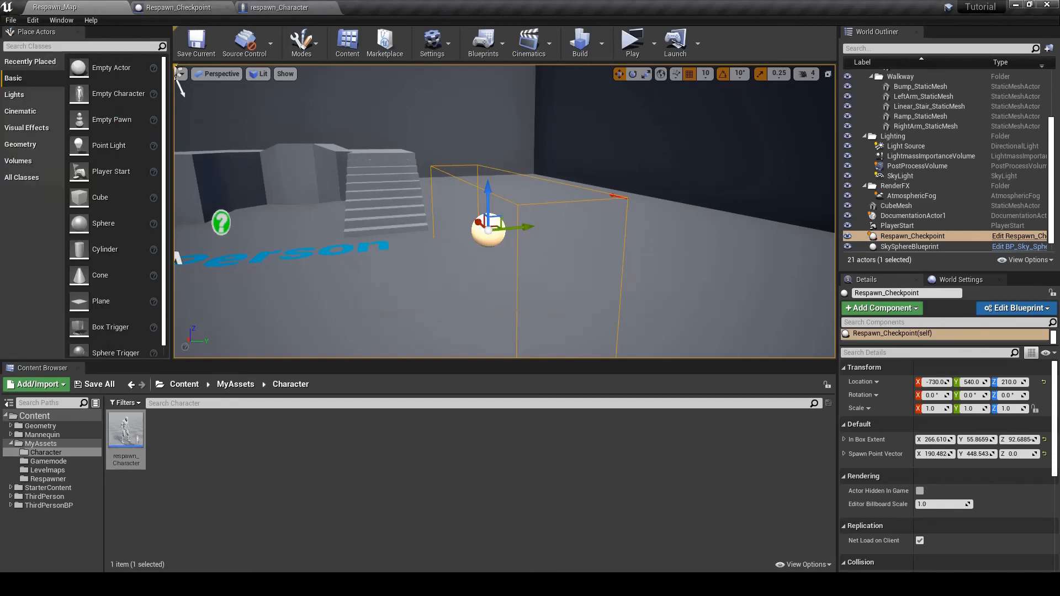
Step: Switch to the Respawn_Map level and start a Play test of the checkpoint
click(279, 7)
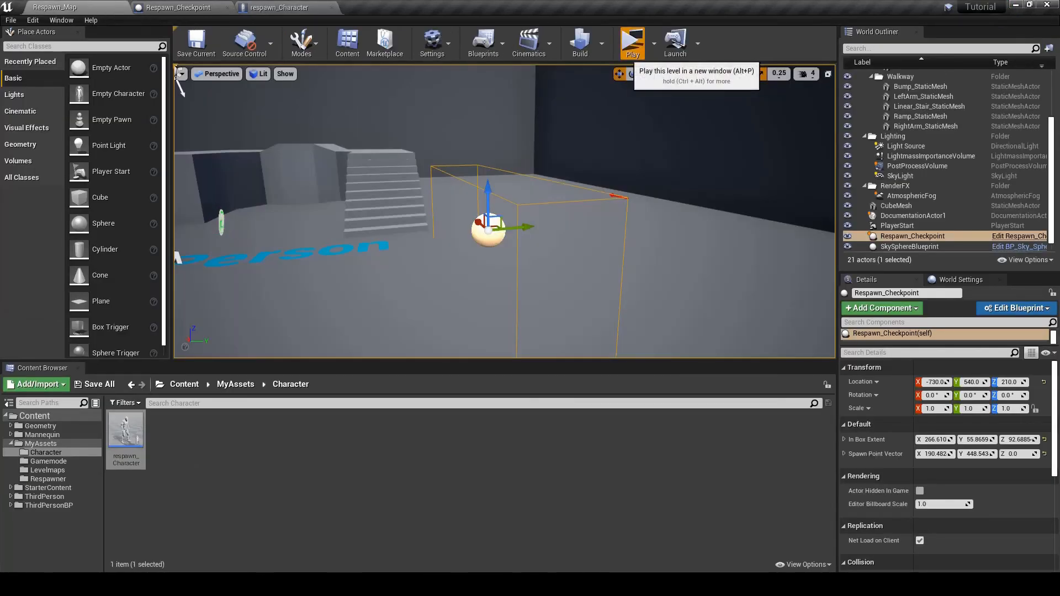
click(632, 42)
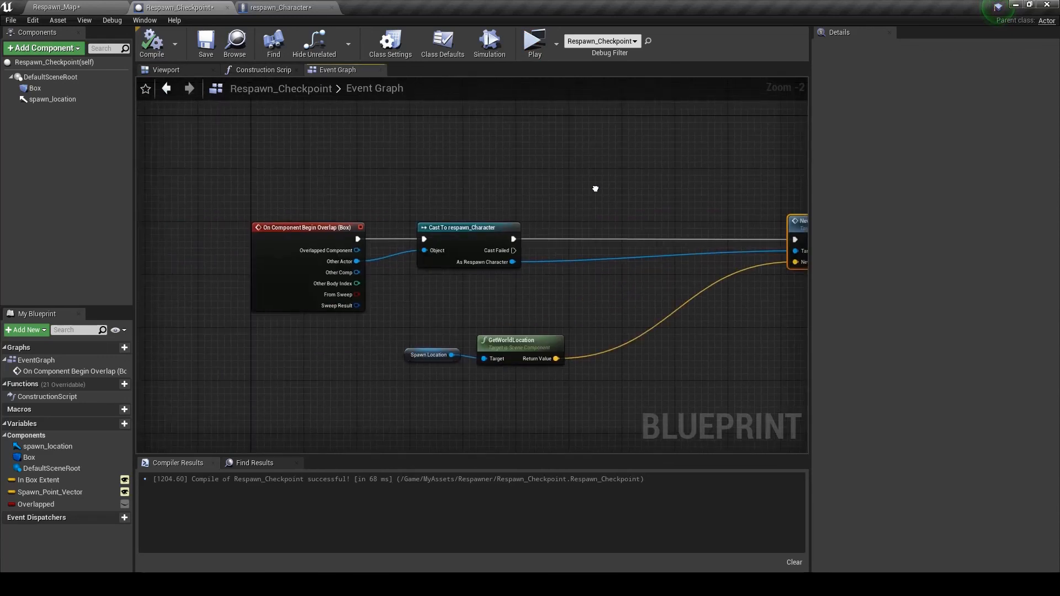
mouse_move(533, 42)
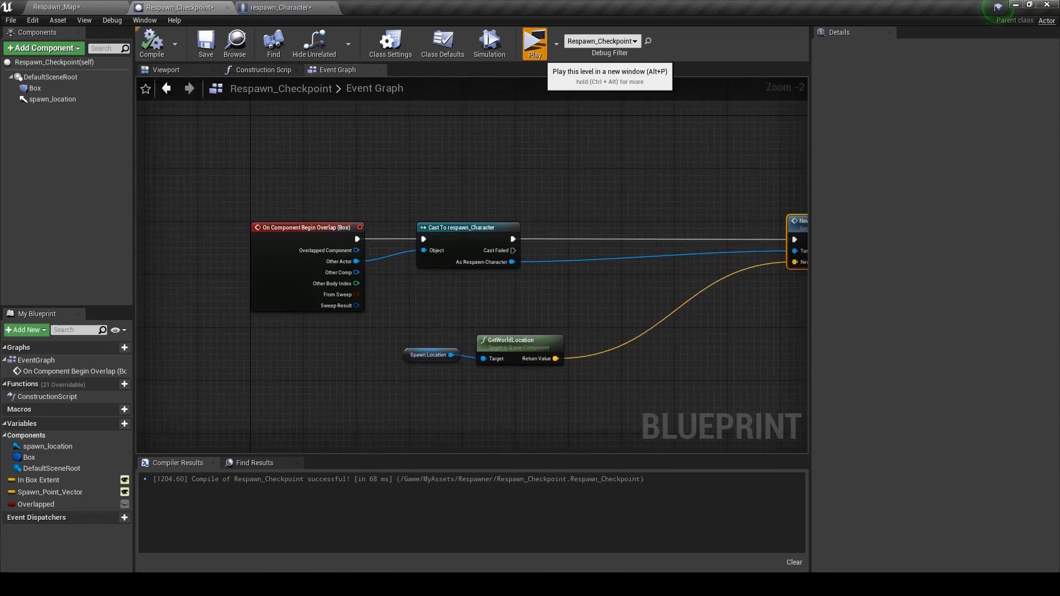
click(533, 40)
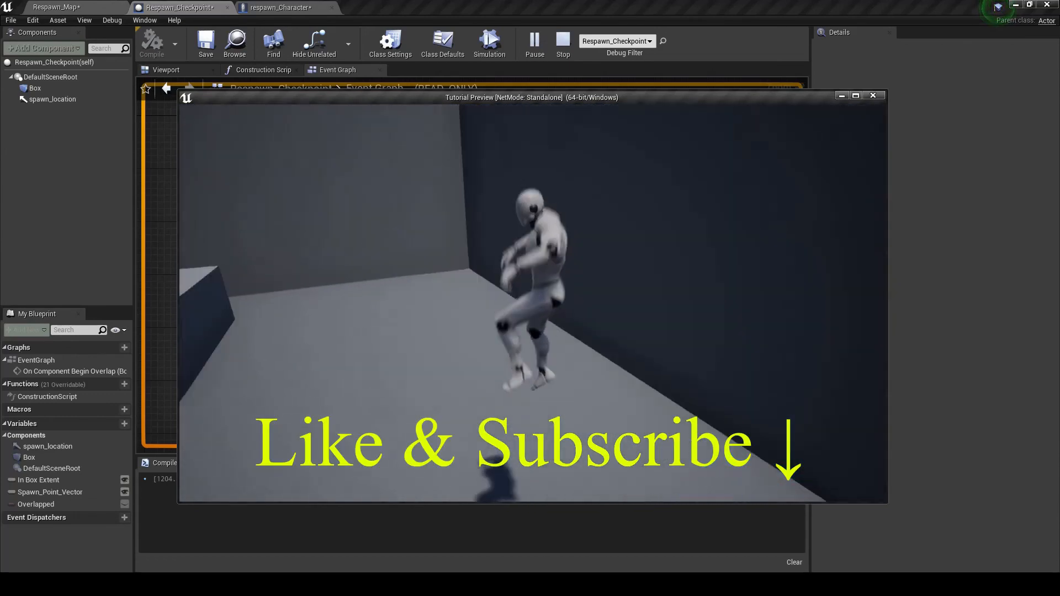
click(562, 45)
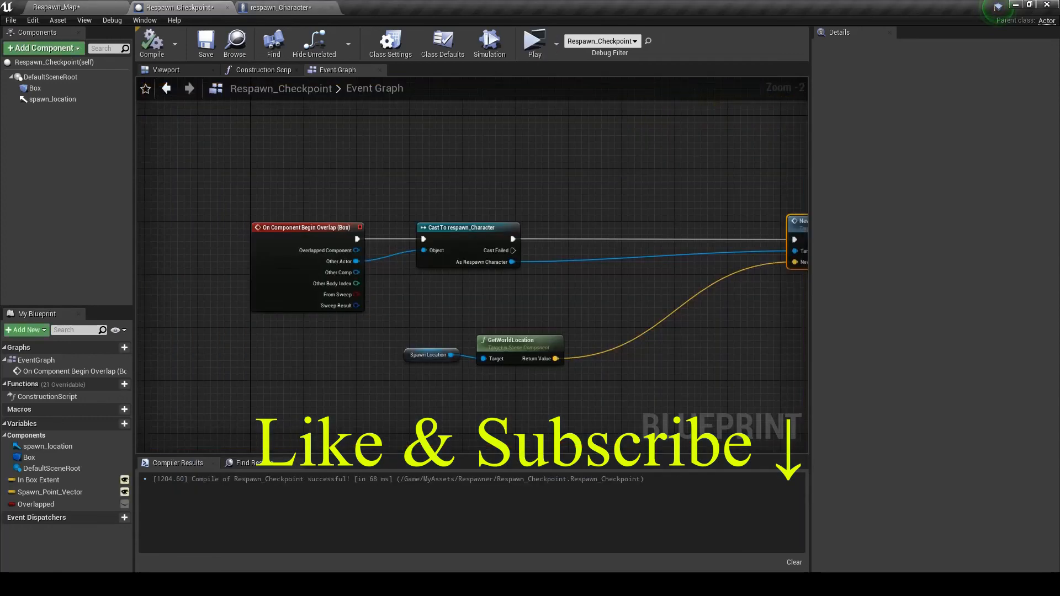